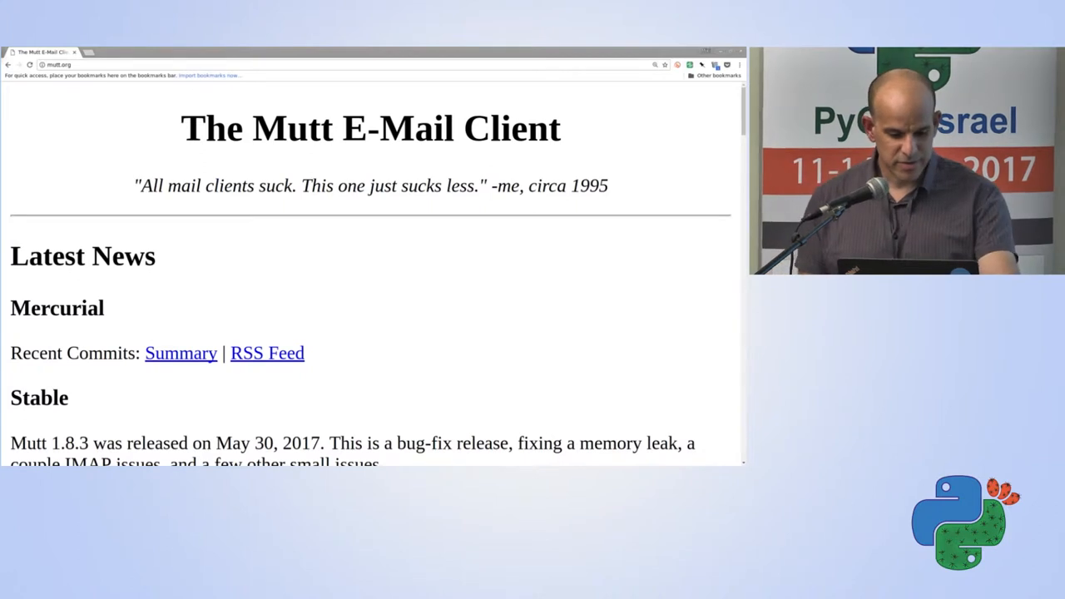
# Run an auto-removed interactive pyconil container and check that python is /miniconda/bin/python.
pyautogui.press('alt+tab')
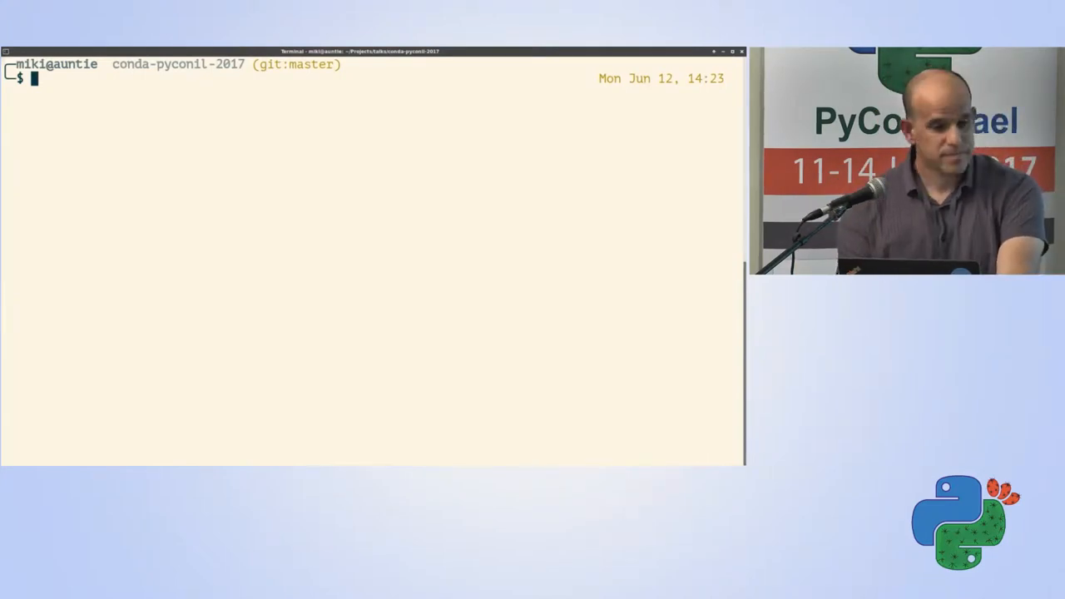
pyautogui.write('docker r')
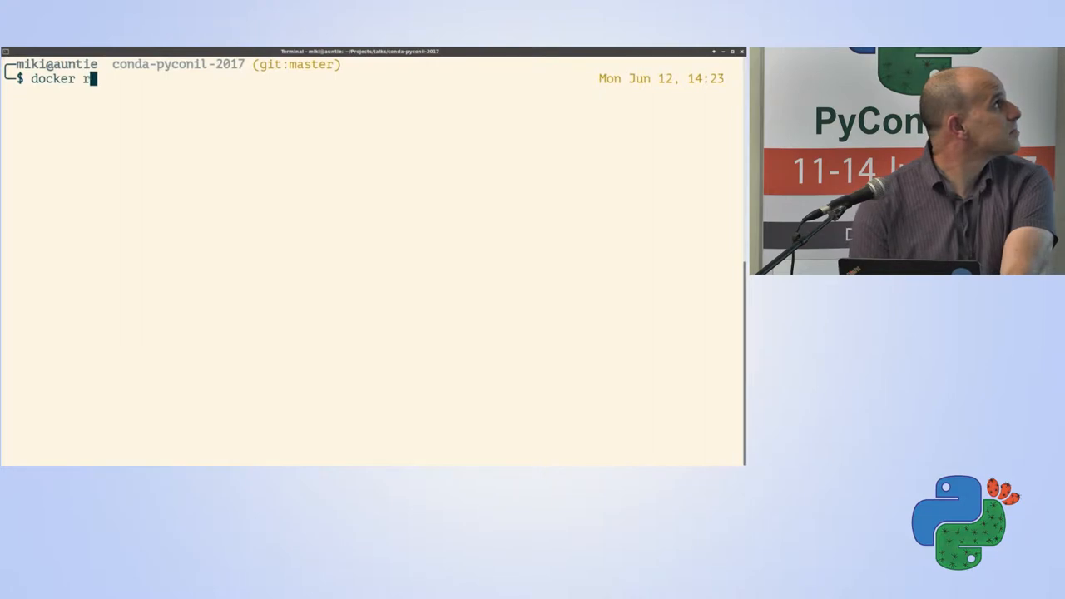
pyautogui.write('un --rm -it')
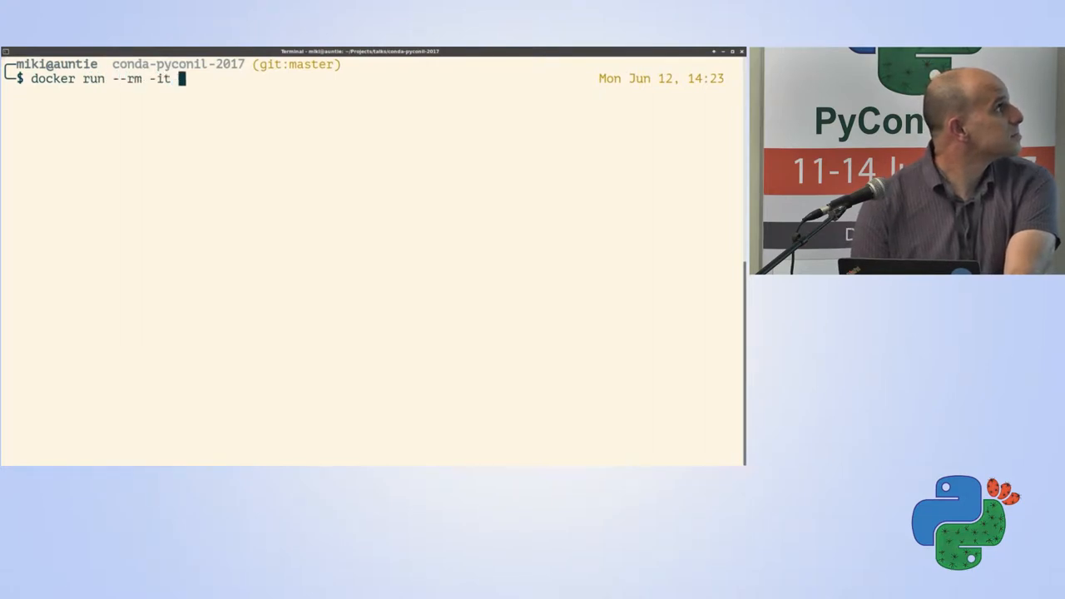
pyautogui.write('pyconil')
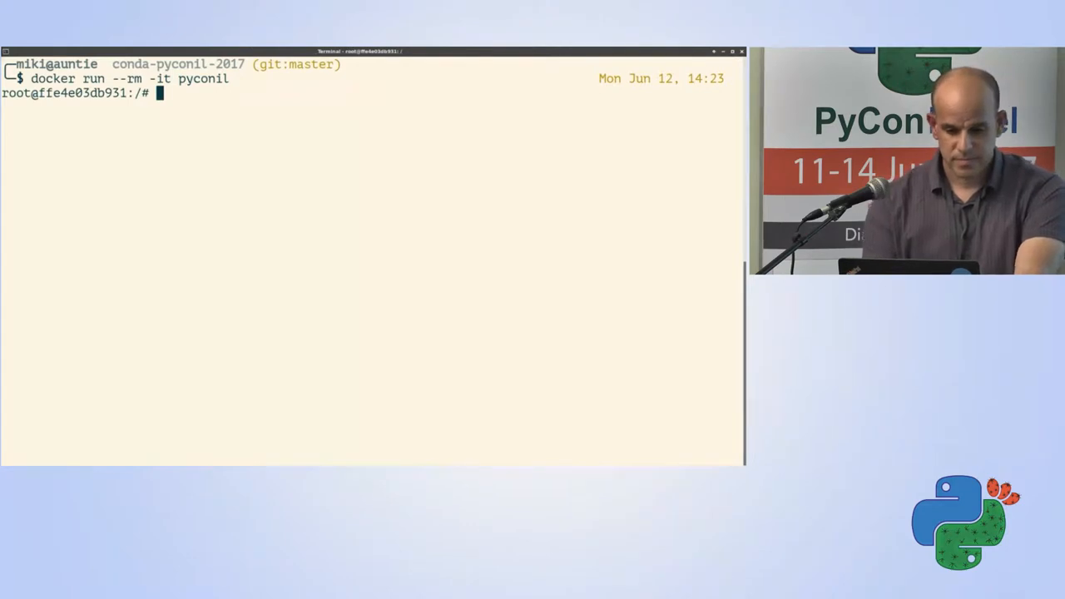
pyautogui.write('which python')
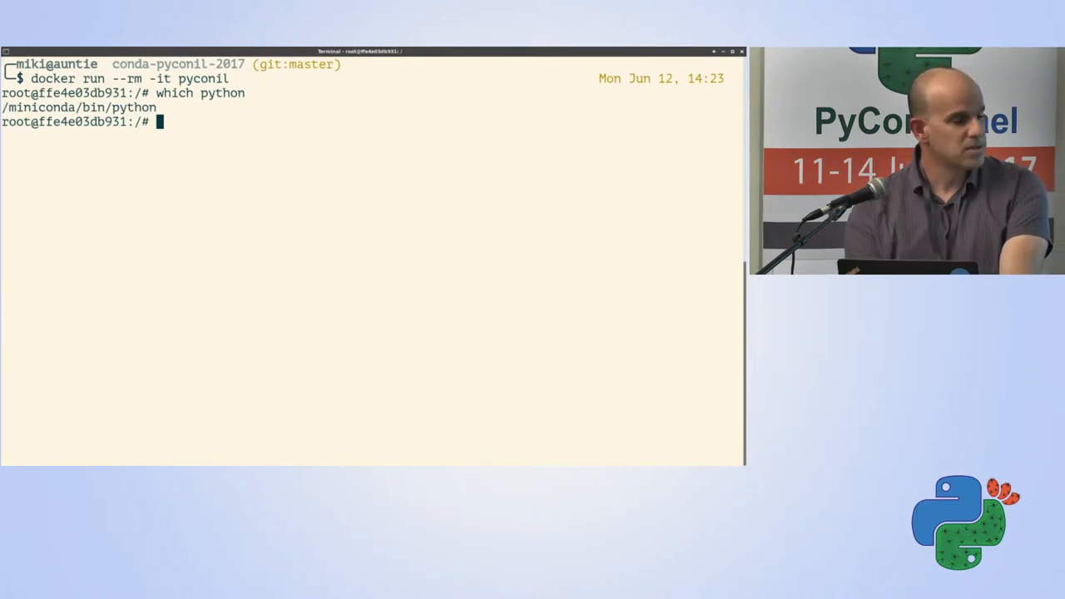
# Attempt installing pyodbc with /opt/bin/pip3, which fails compiling because sql.h is missing.
pyautogui.write('/o')
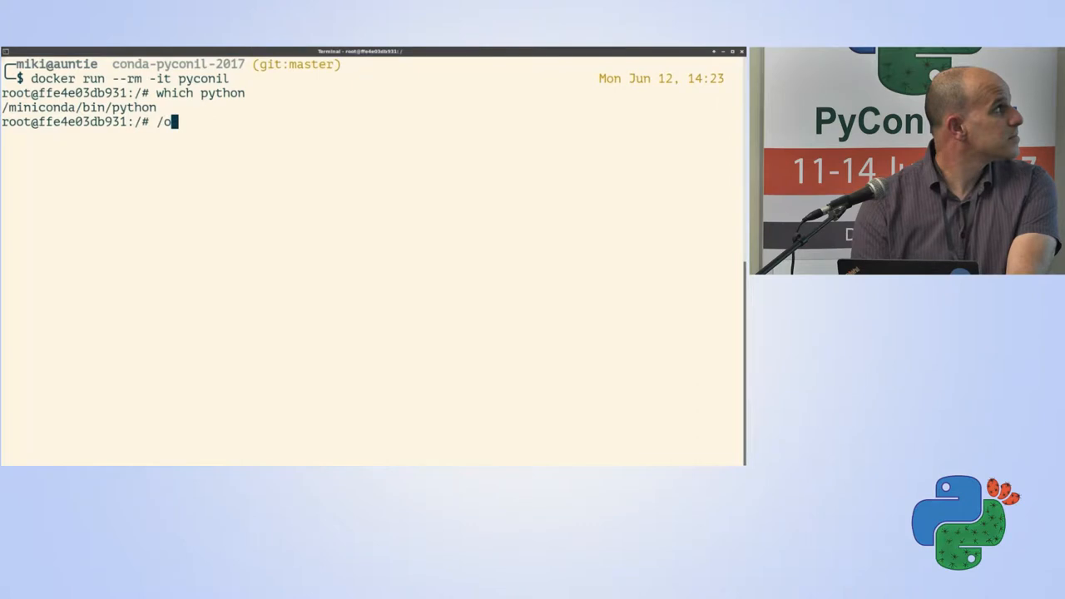
pyautogui.write('pt/')
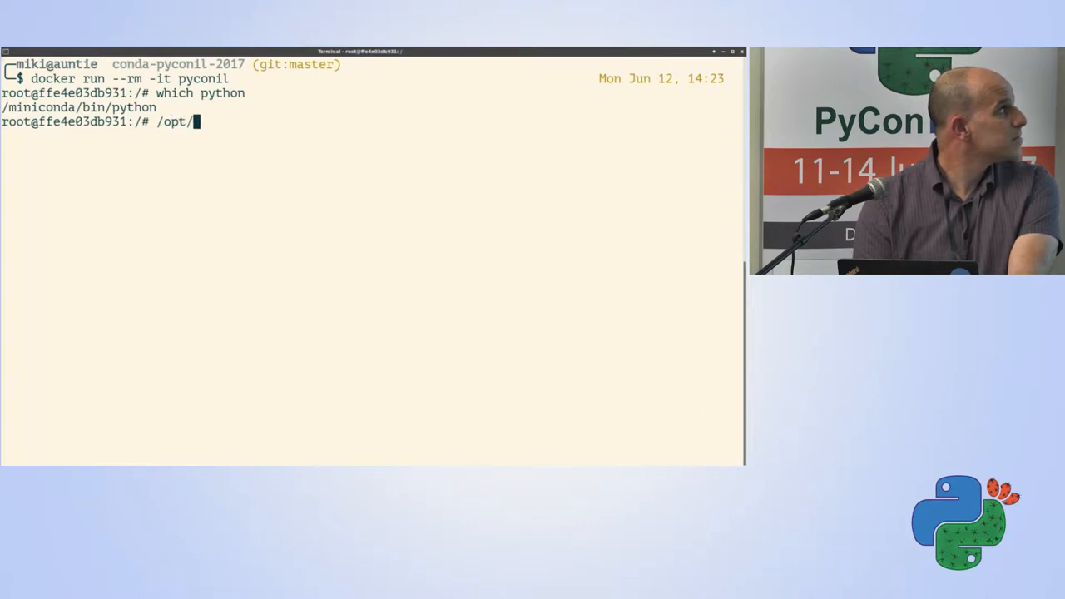
pyautogui.write('bin/pip3')
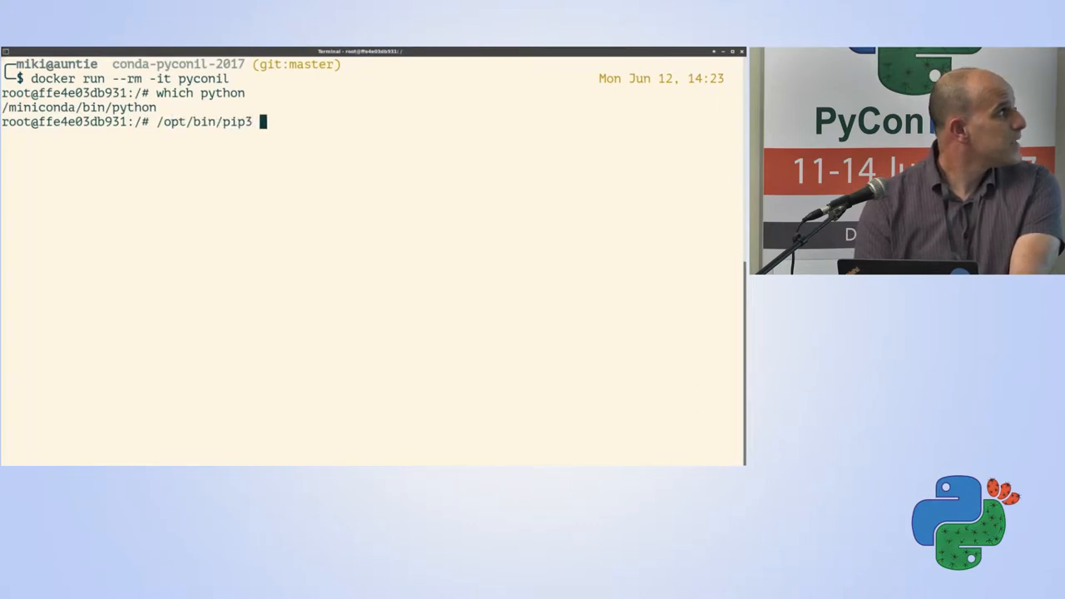
pyautogui.write('ins')
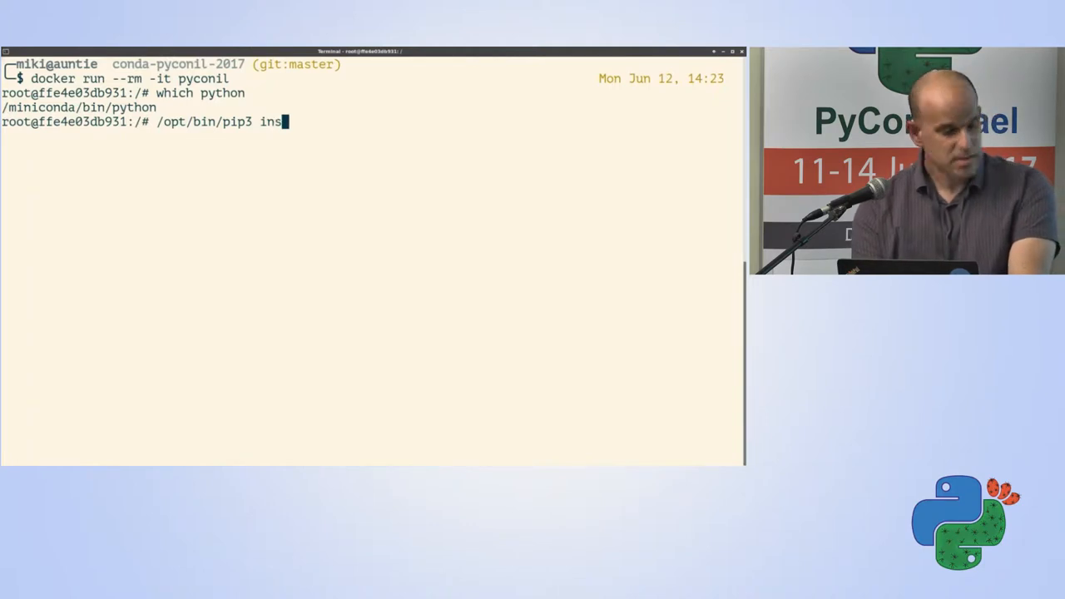
pyautogui.write('tal')
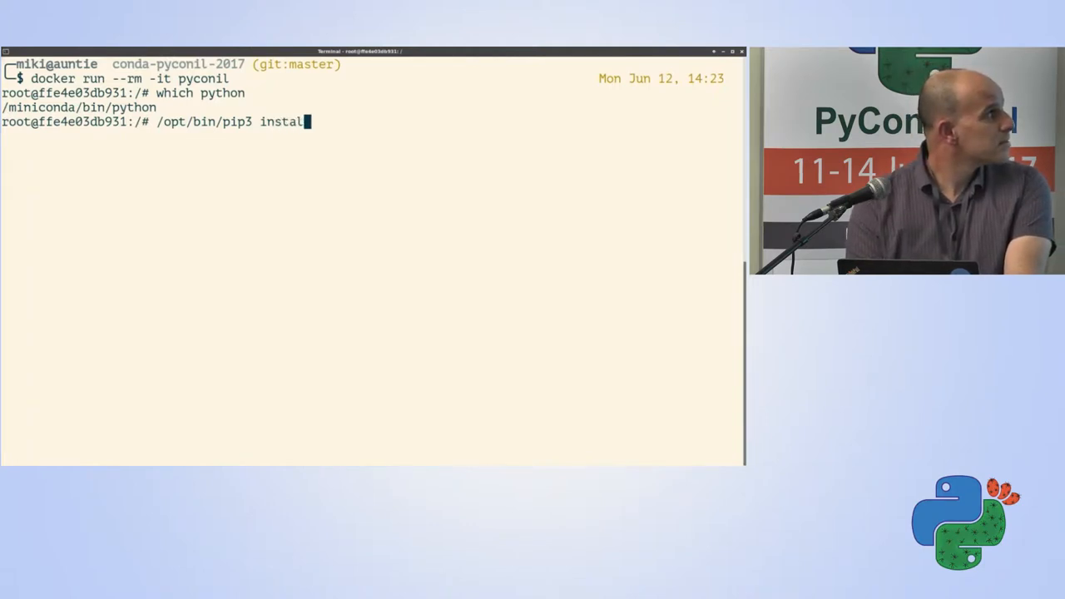
pyautogui.write('pyodbc')
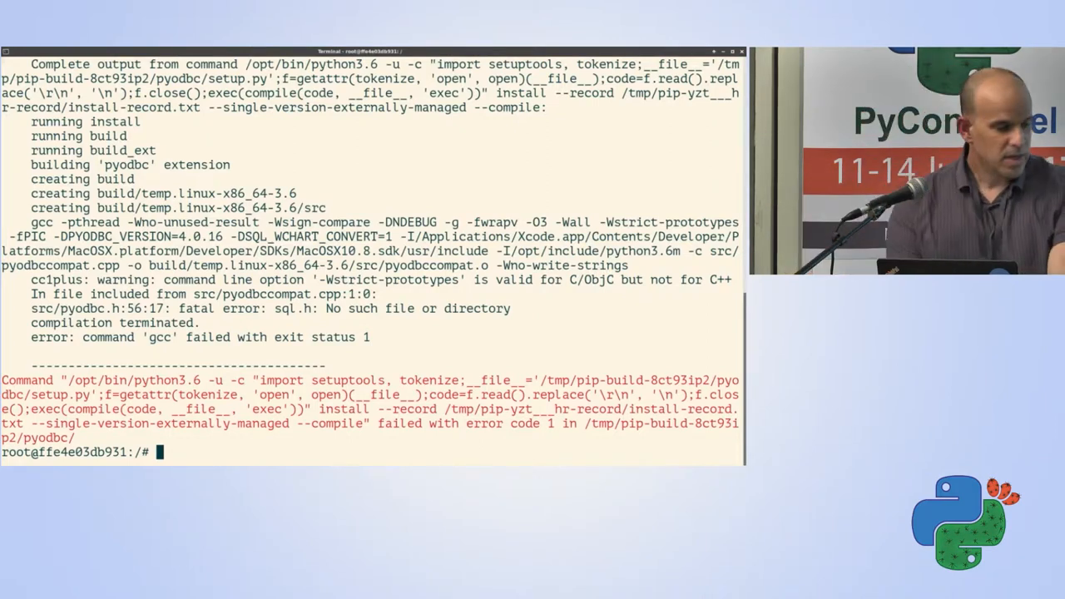
# Conda-install pyodbc (confirming y), then list the ODBC libraries under /miniconda/lib.
pyautogui.write('conda')
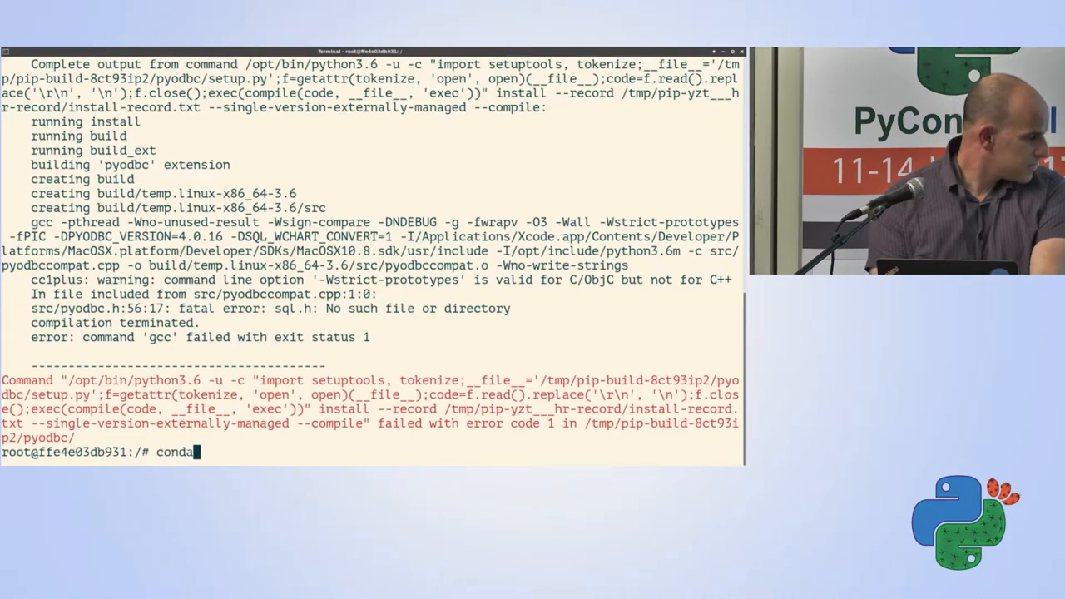
pyautogui.write('install pyodb')
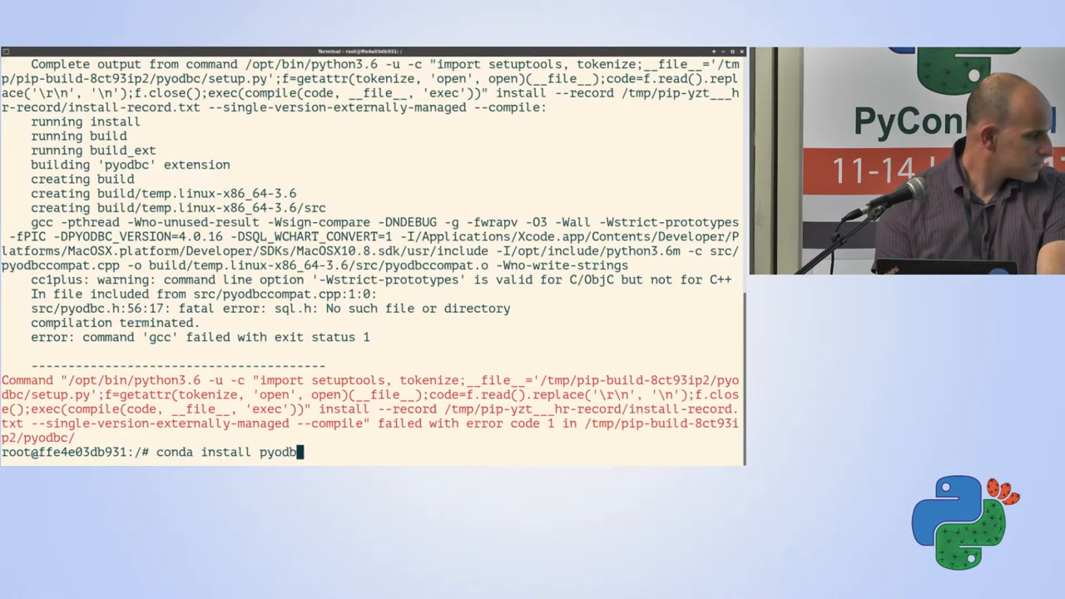
pyautogui.press('Return')
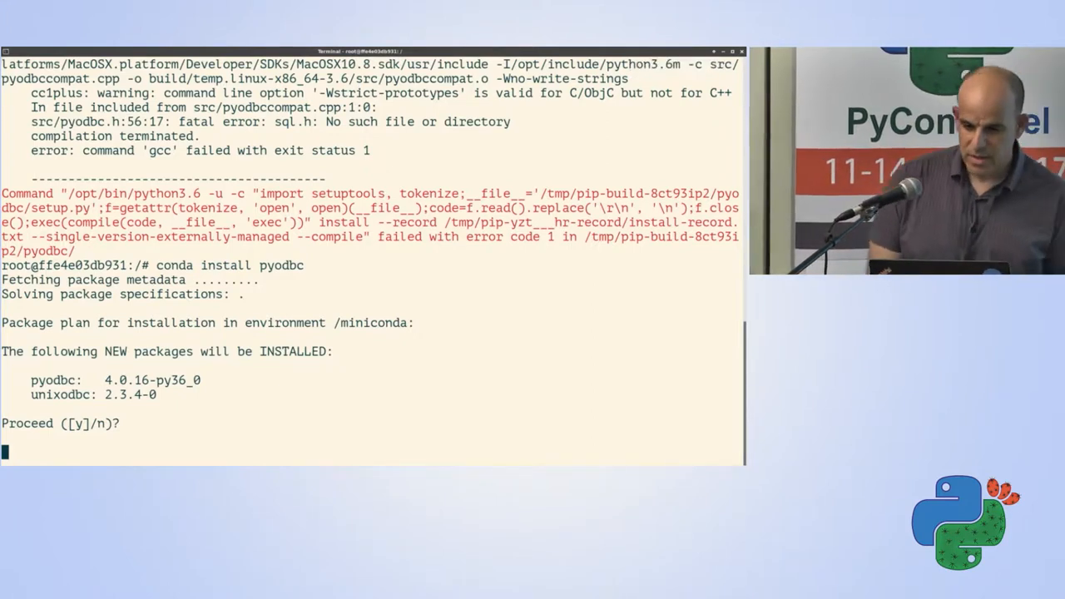
pyautogui.write('y')
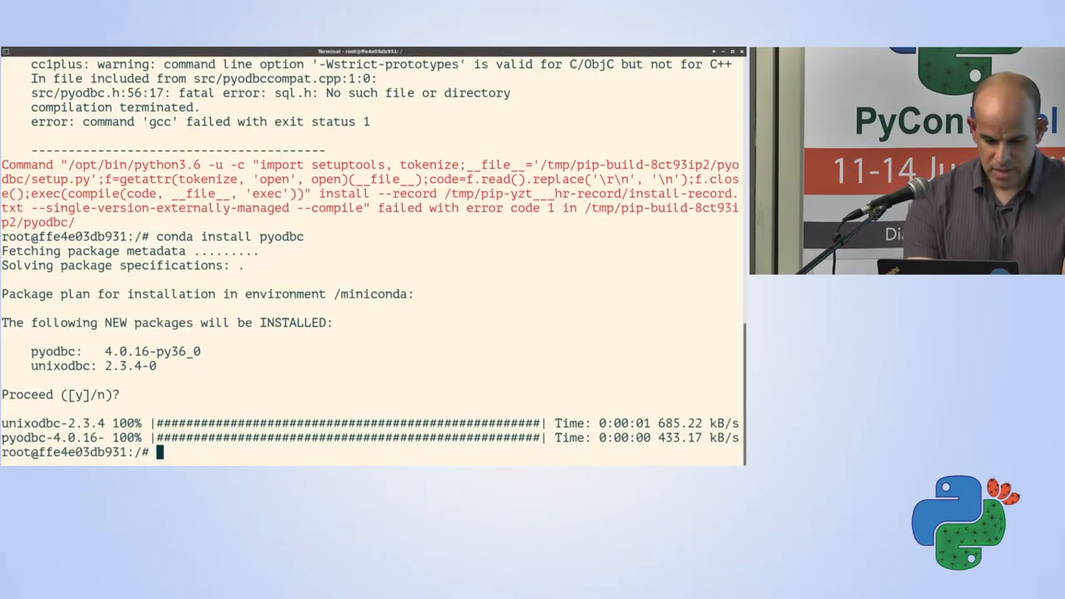
pyautogui.write('ls /m')
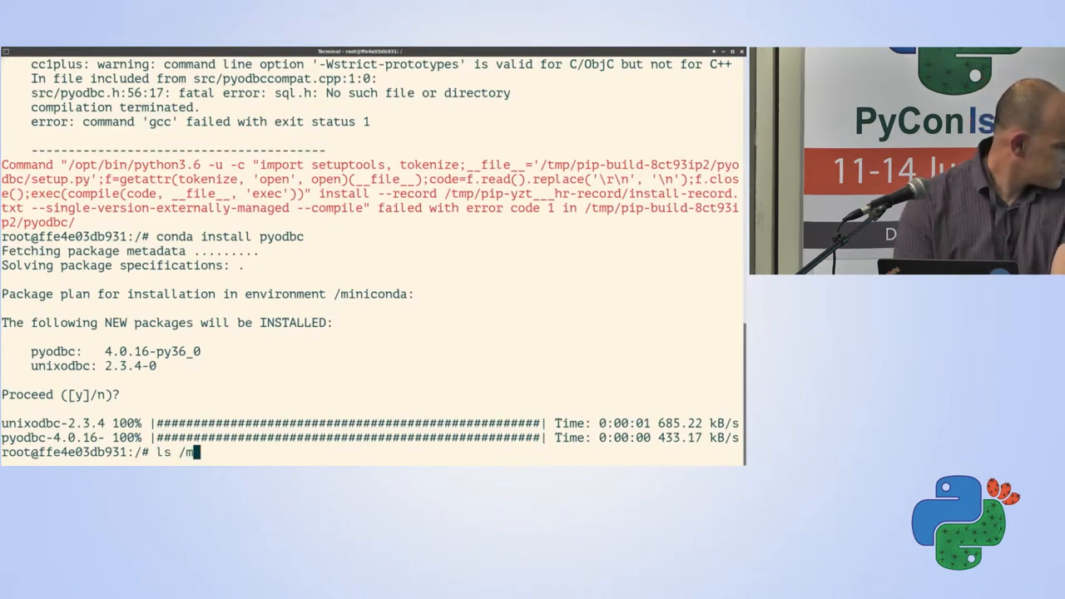
pyautogui.write('iniconda/lib/*odbc*')
pyautogui.write('exit')
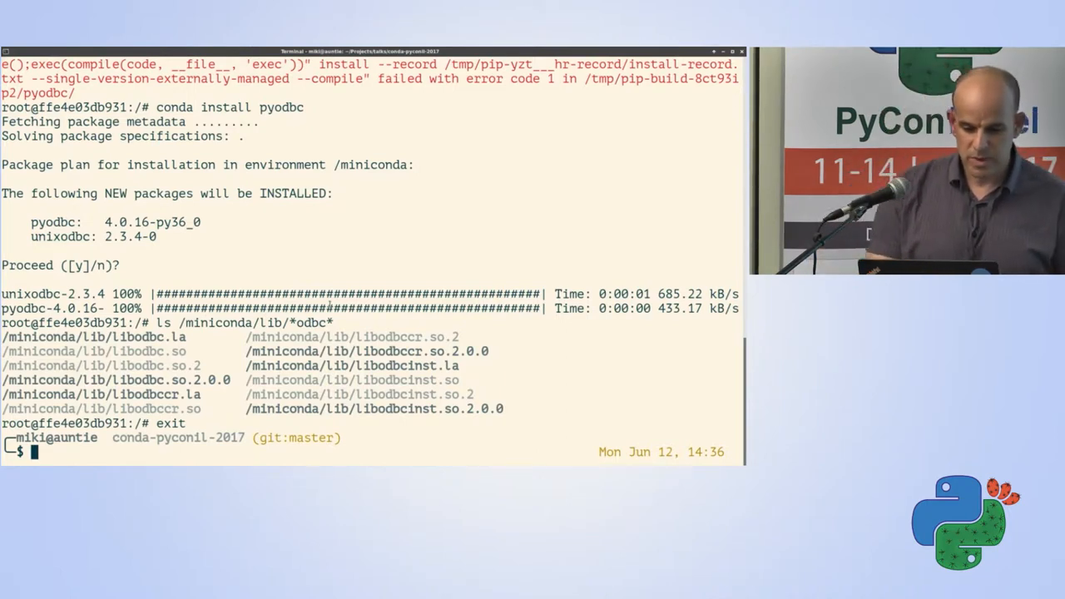
# Launch an auto-removed interactive container from pyconil-ub after the docker start --rm error.
pyautogui.write('docker start')
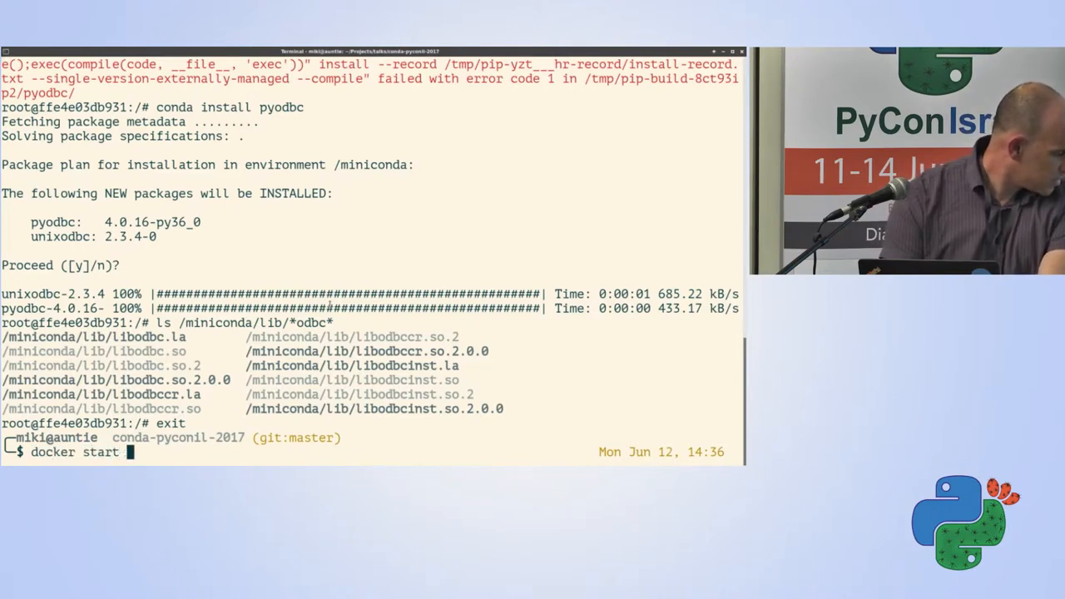
pyautogui.write('--rm')
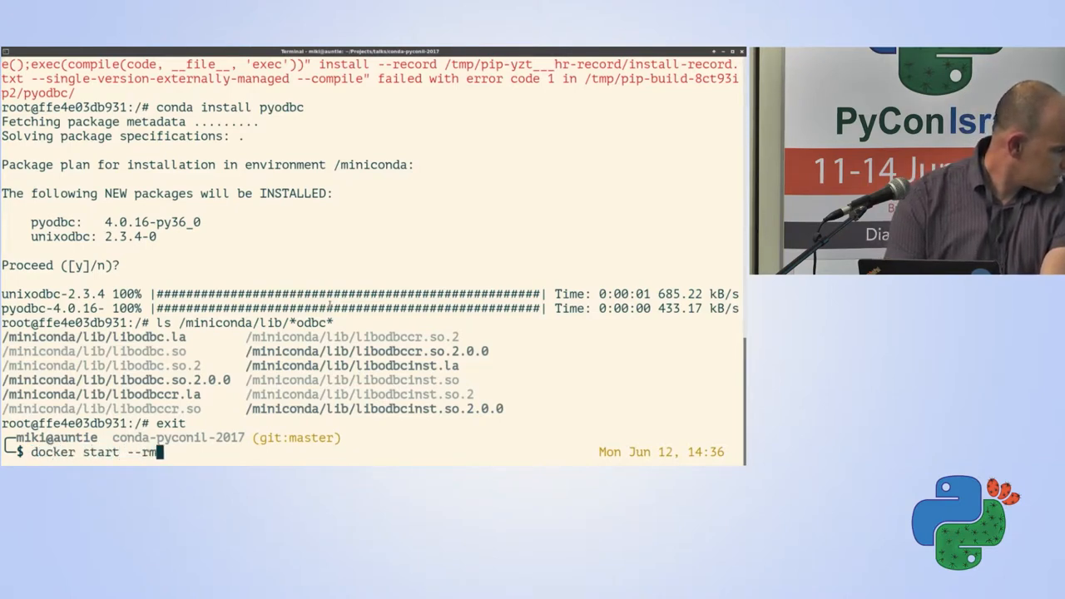
pyautogui.write('-it')
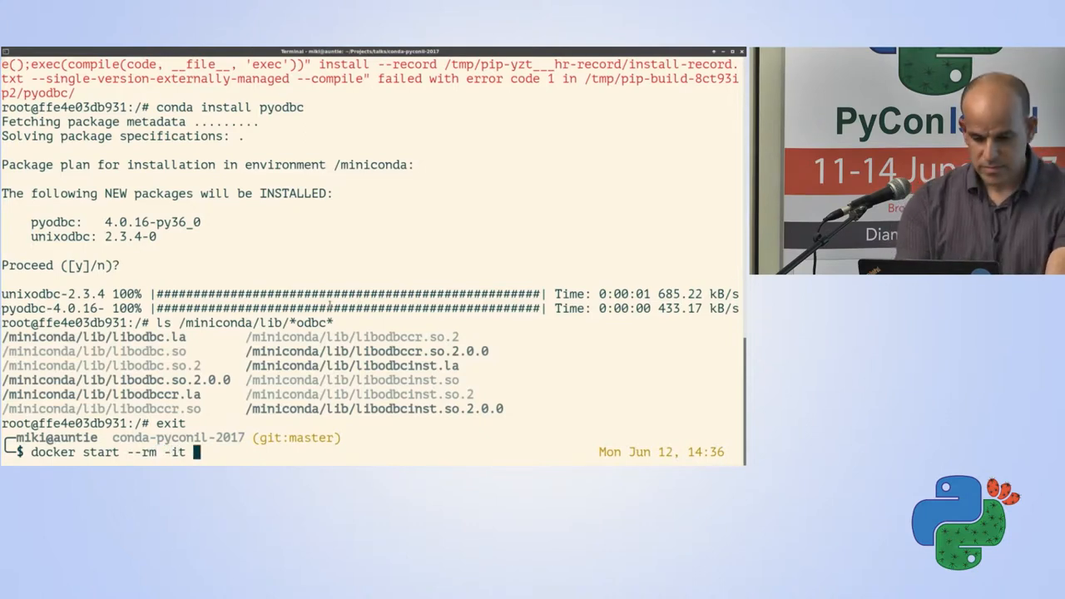
pyautogui.write('py')
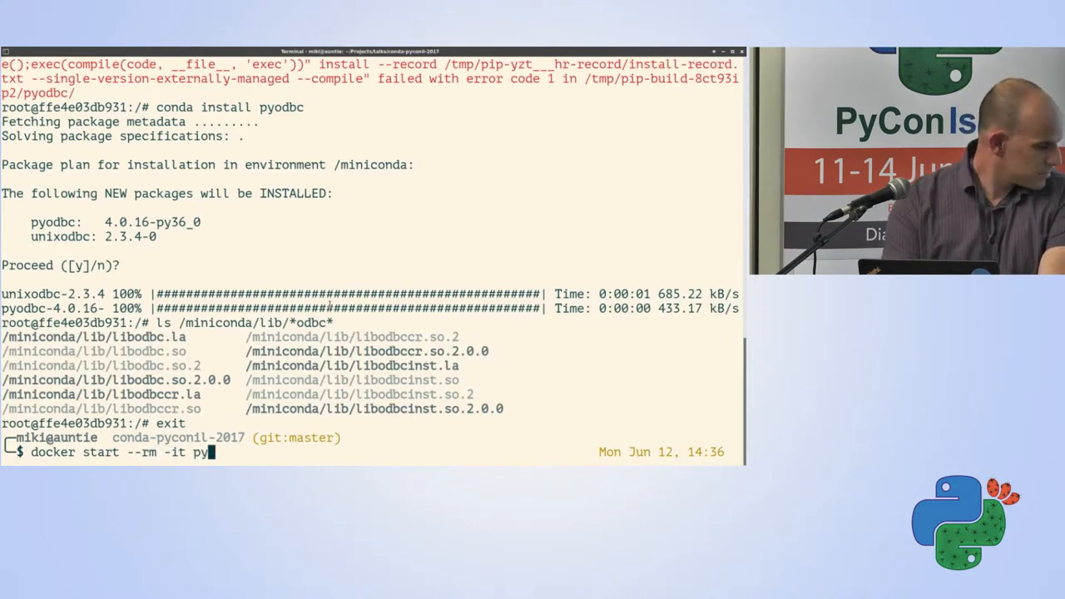
pyautogui.write('conil-ub')
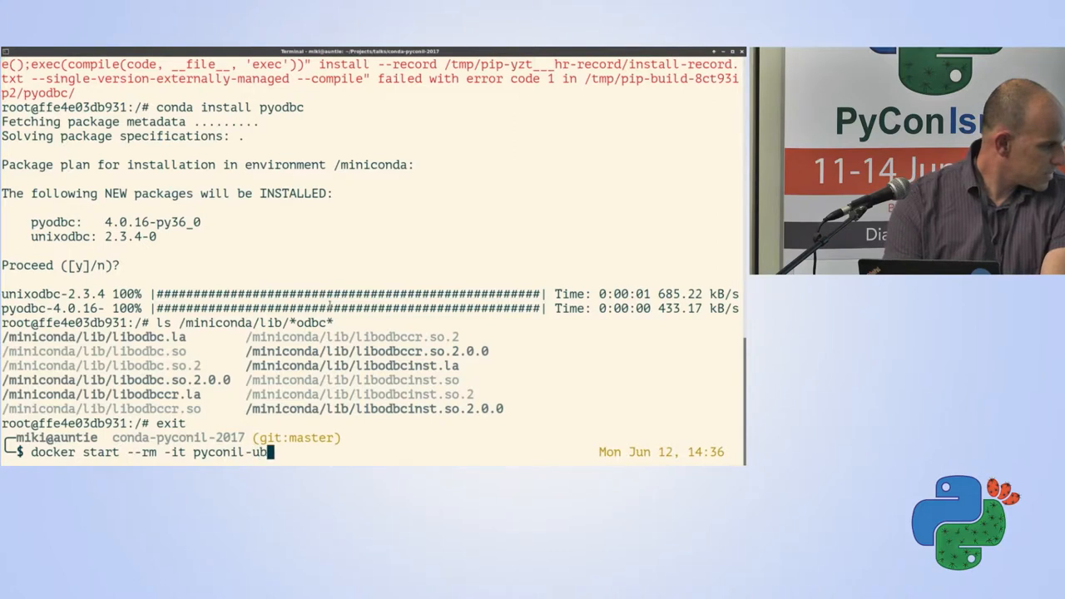
pyautogui.press('Return')
pyautogui.write('docker run --rm -it pyconil-ub')
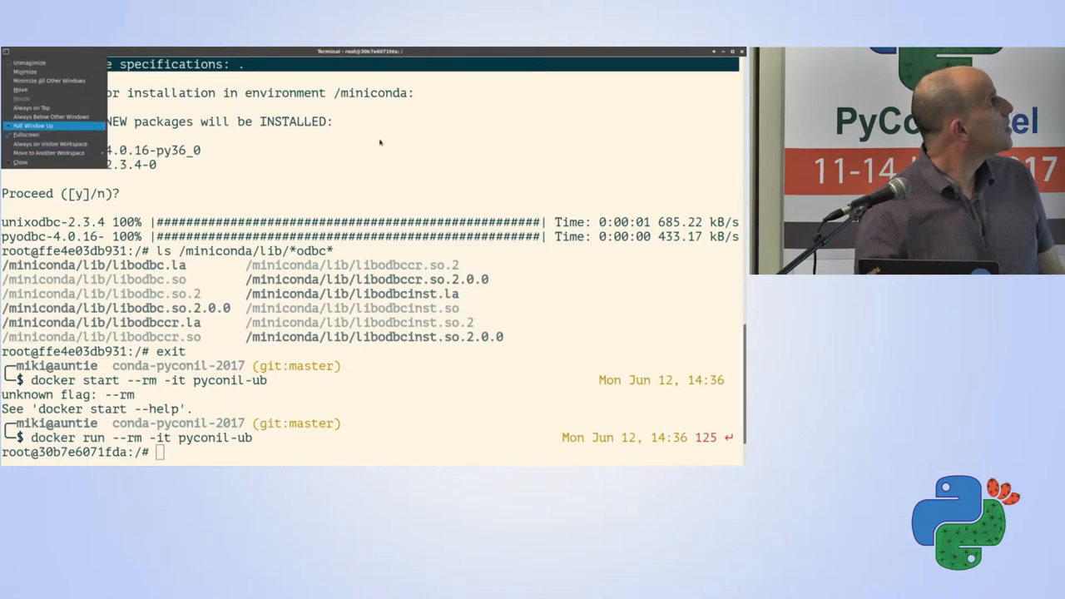
pyautogui.moveTo(50, 117)
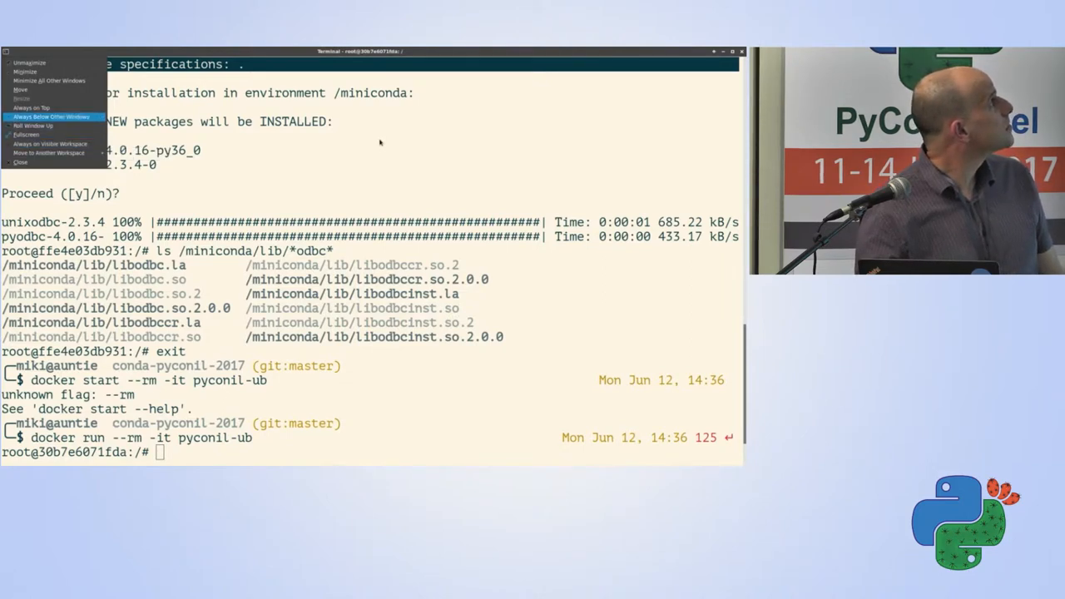
pyautogui.moveTo(50, 80)
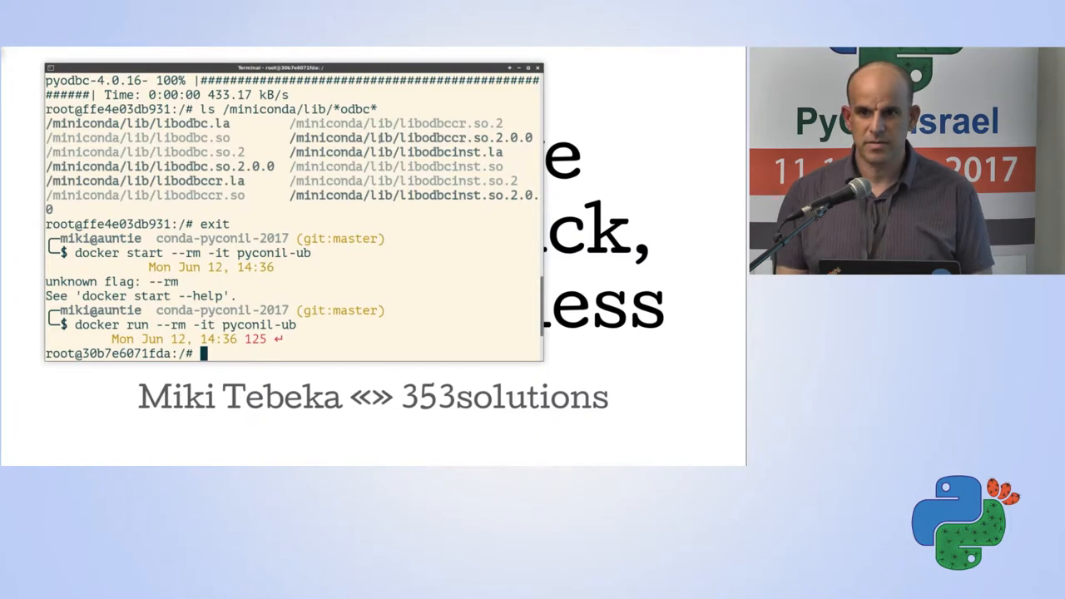
# Exit the container to relaunch pyconil-ub with the current folder mounted at /dl.
pyautogui.write('exit')
pyautogui.write('bash /dl/Miniconda3-latest-Linux-x86_64.sh -b')
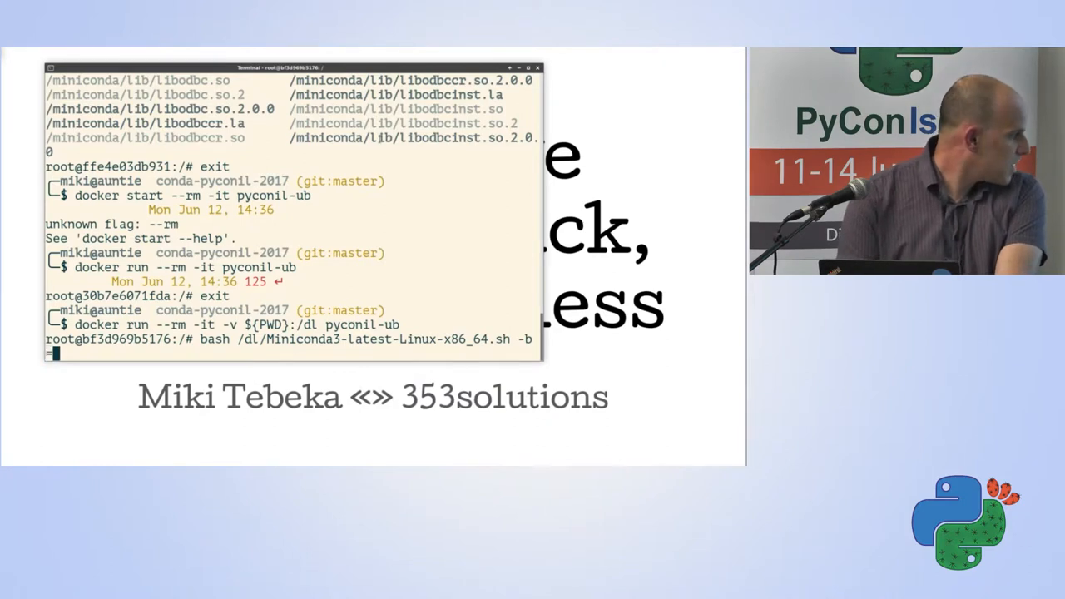
# Install Miniconda to /miniconda and put /miniconda/bin on the PATH.
pyautogui.write('-p /mi')
pyautogui.write('hash -r')
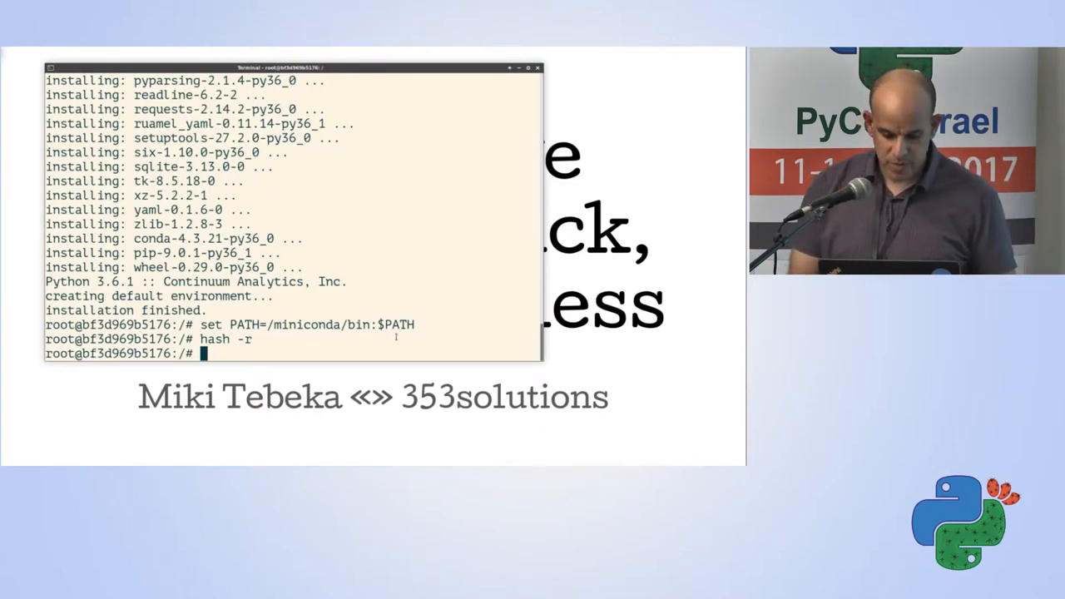
pyautogui.write('set -')
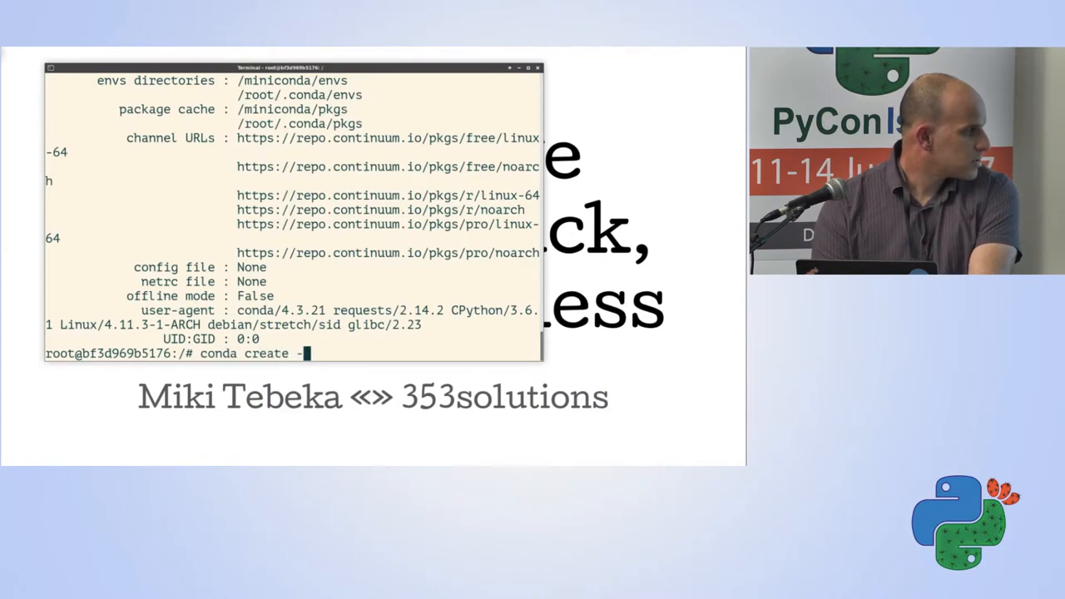
# Create the pyconil conda environment, confirm with y, and source activate pyconil.
pyautogui.write('-name')
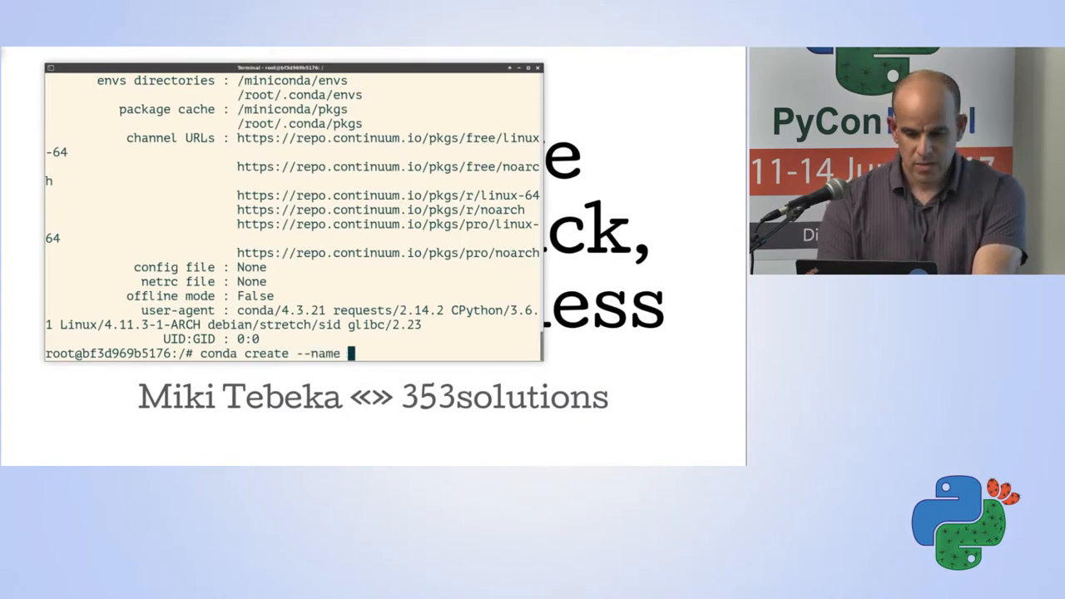
pyautogui.write('pyconil')
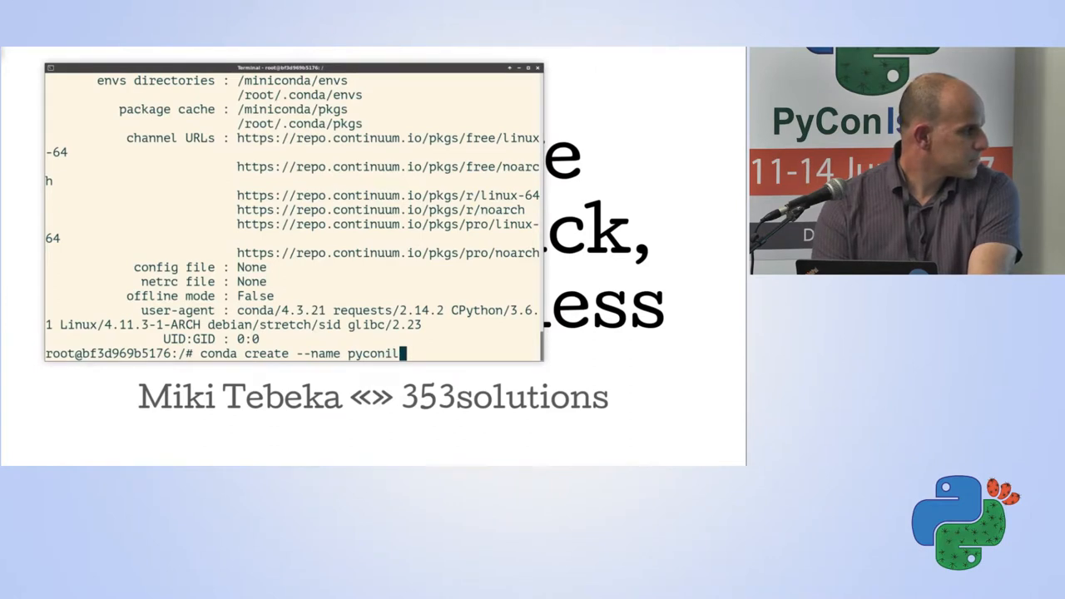
pyautogui.press('Return')
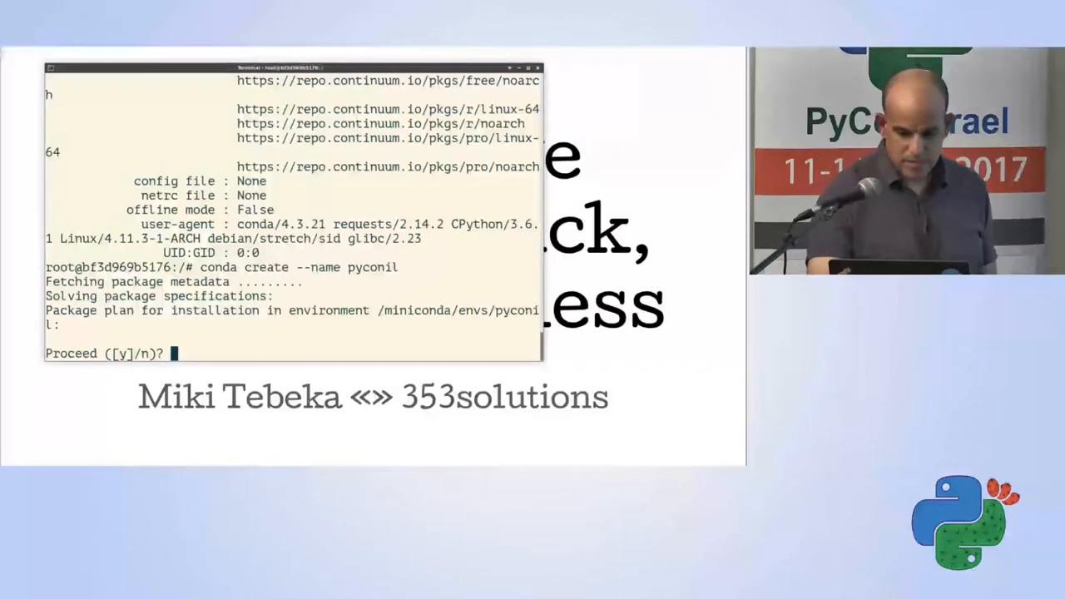
pyautogui.write('y')
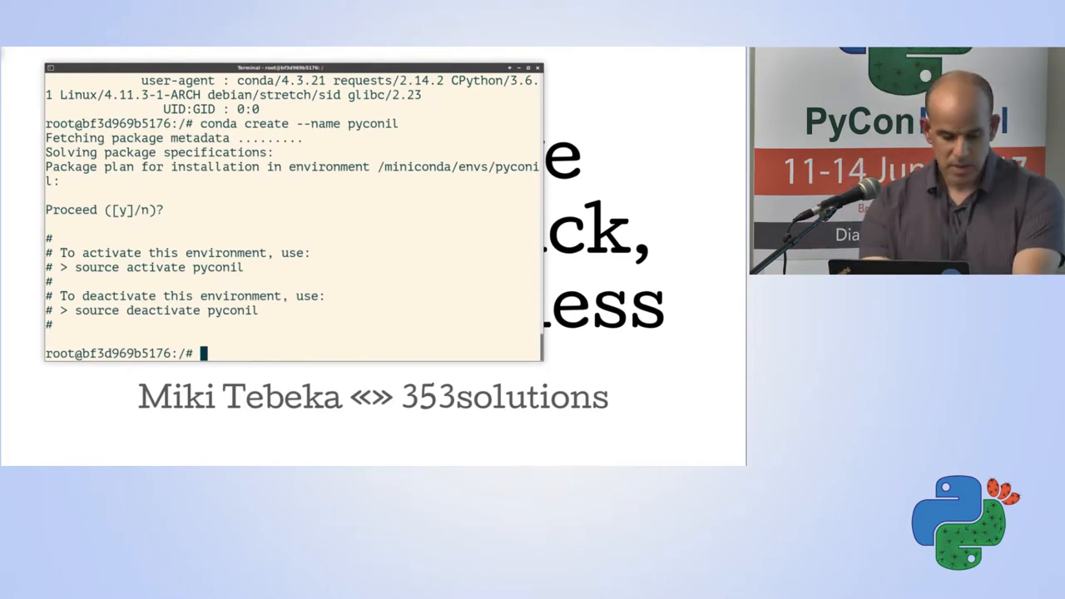
pyautogui.write('source activate pyconil')
pyautogui.write('!ls')
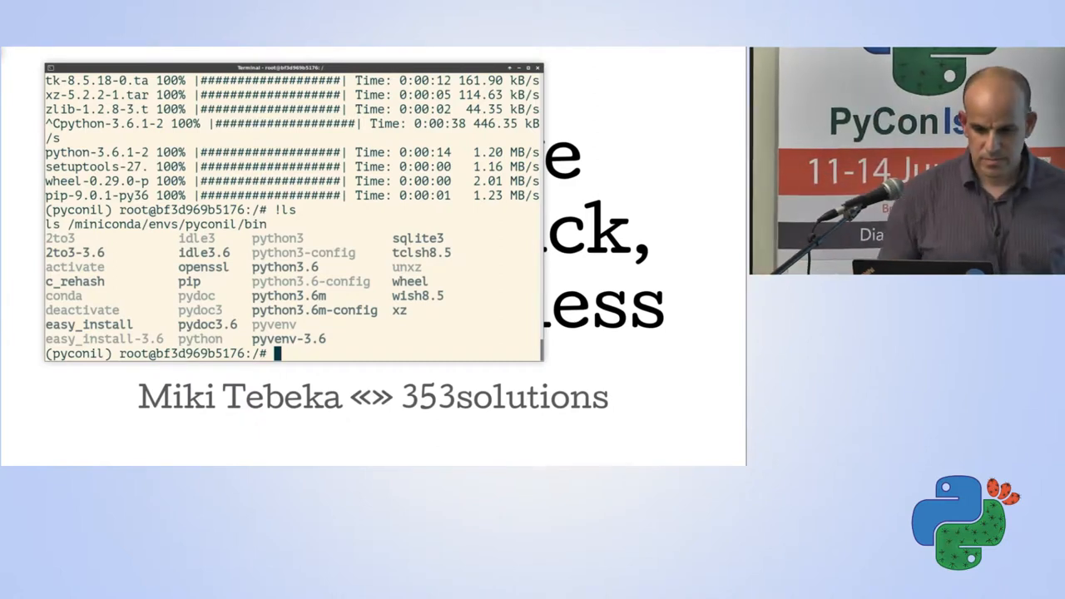
# Run which python to confirm it resolves to /miniconda/envs/pyconil/bin.
pyautogui.write('which python')
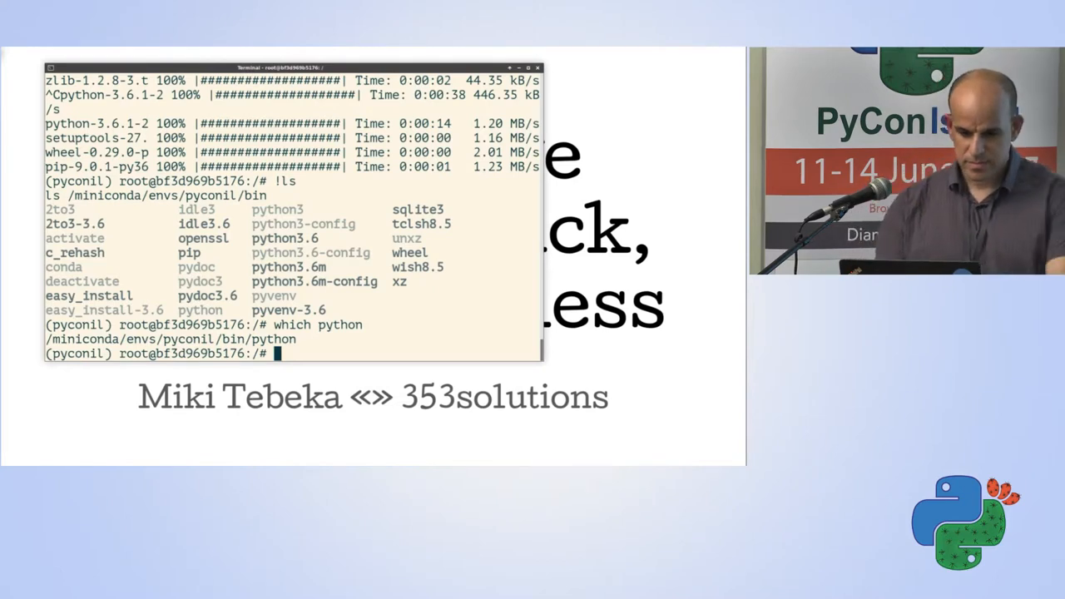
pyautogui.write('co')
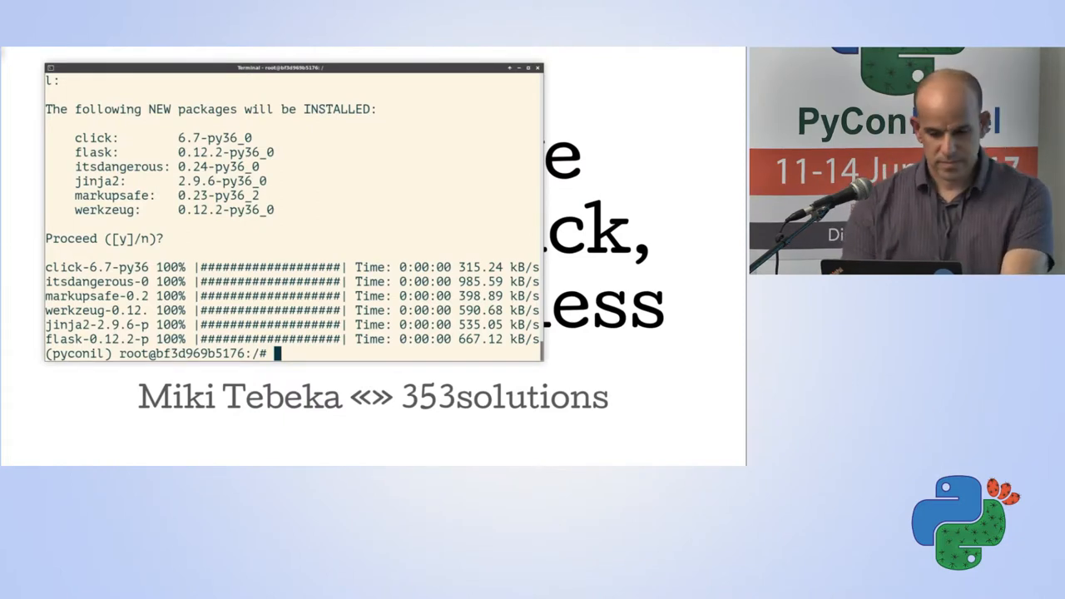
# Conda-install flask 0.12.2 with click, itsdangerous, jinja2, markupsafe and werkzeug.
pyautogui.write('source deactivate')
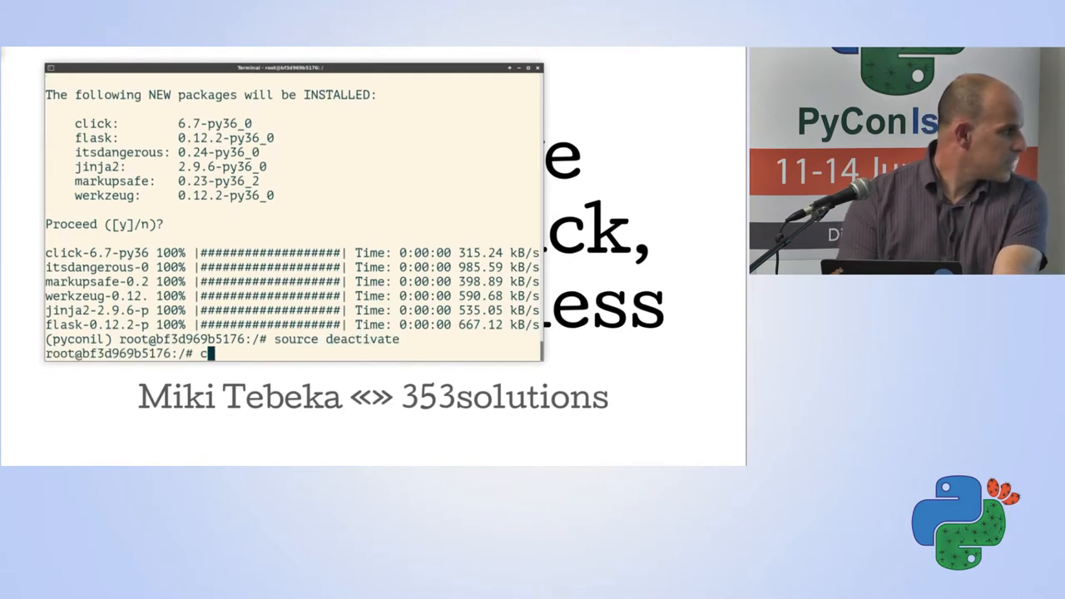
# Copy /miniconda/envs/pyconil to ~/py-env and import flask with ~/py-env/bin/python.
pyautogui.write('p -r /miniconda/envs/pyconil/ ~/py')
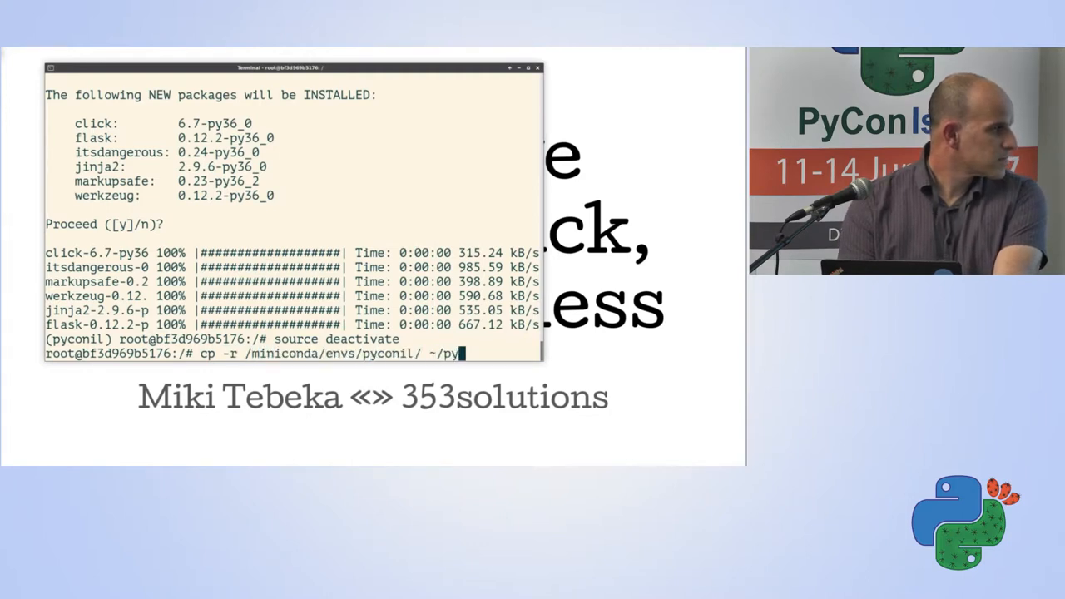
pyautogui.write('-env')
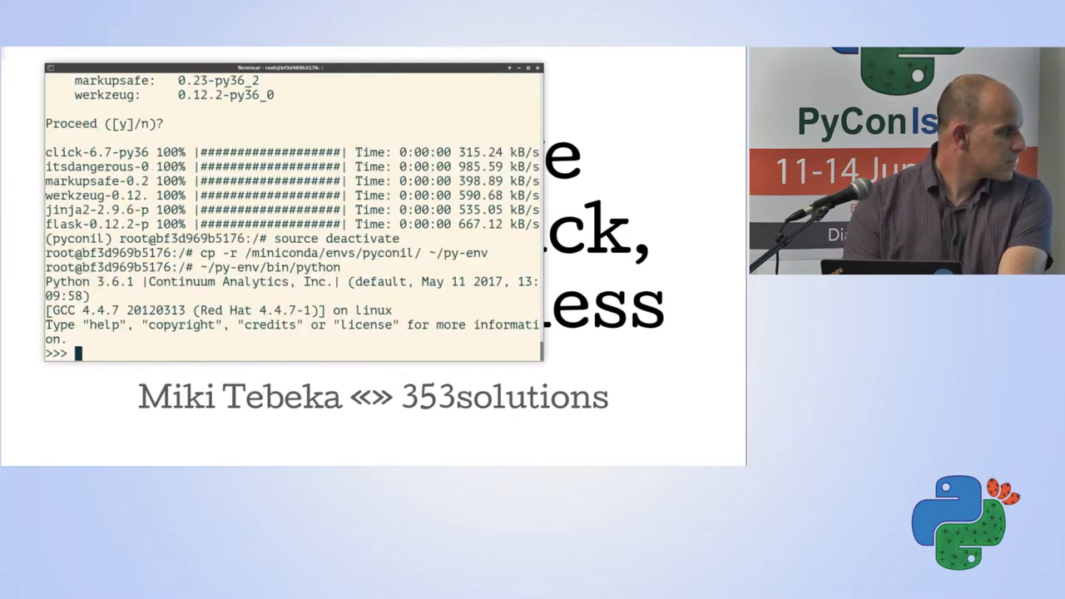
pyautogui.write('import')
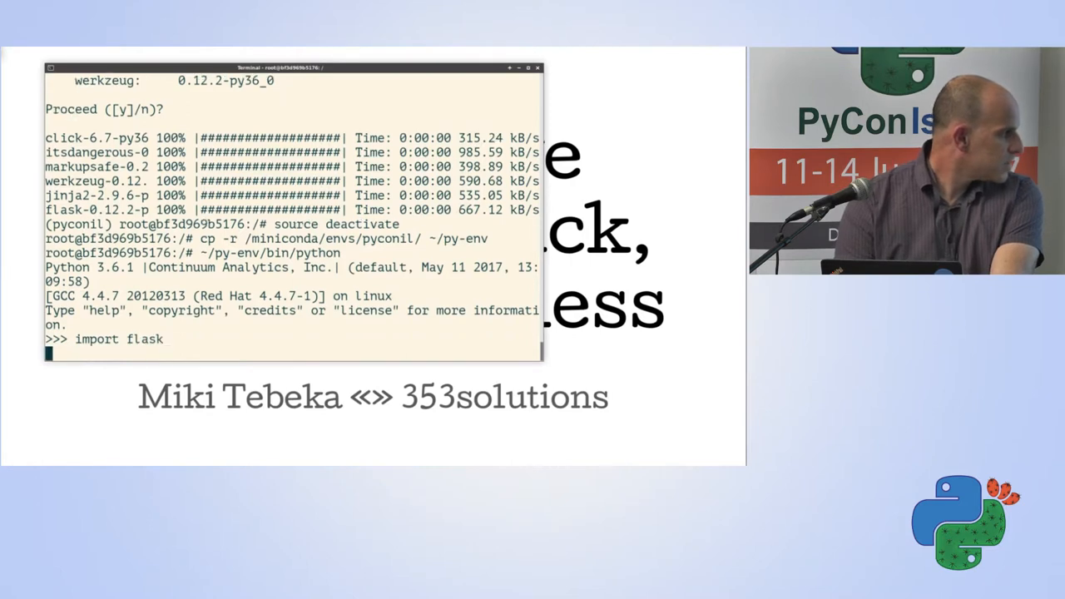
pyautogui.write('flask')
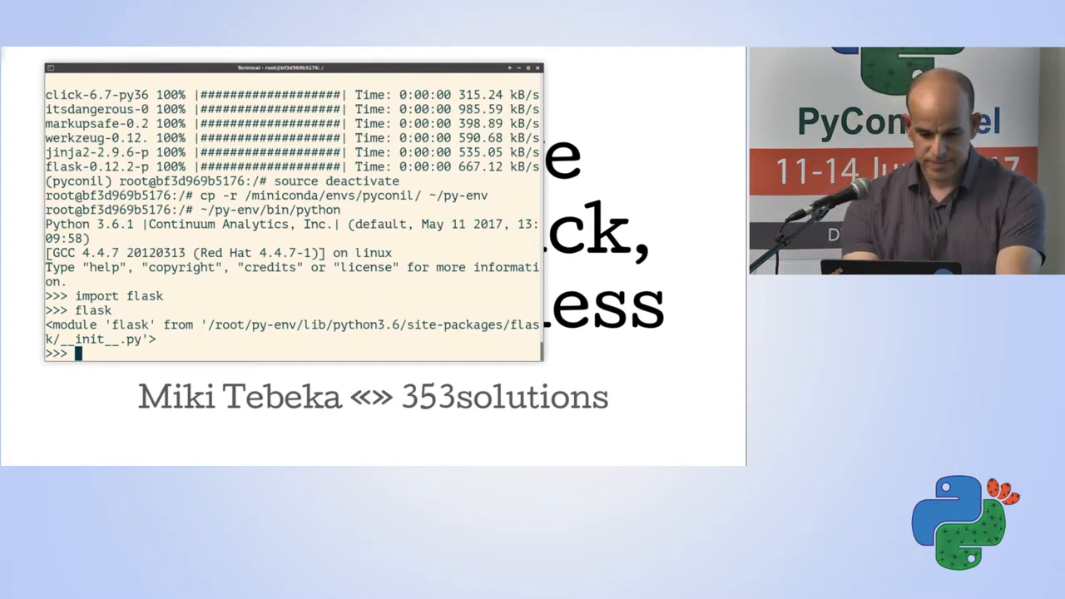
pyautogui.write('so')
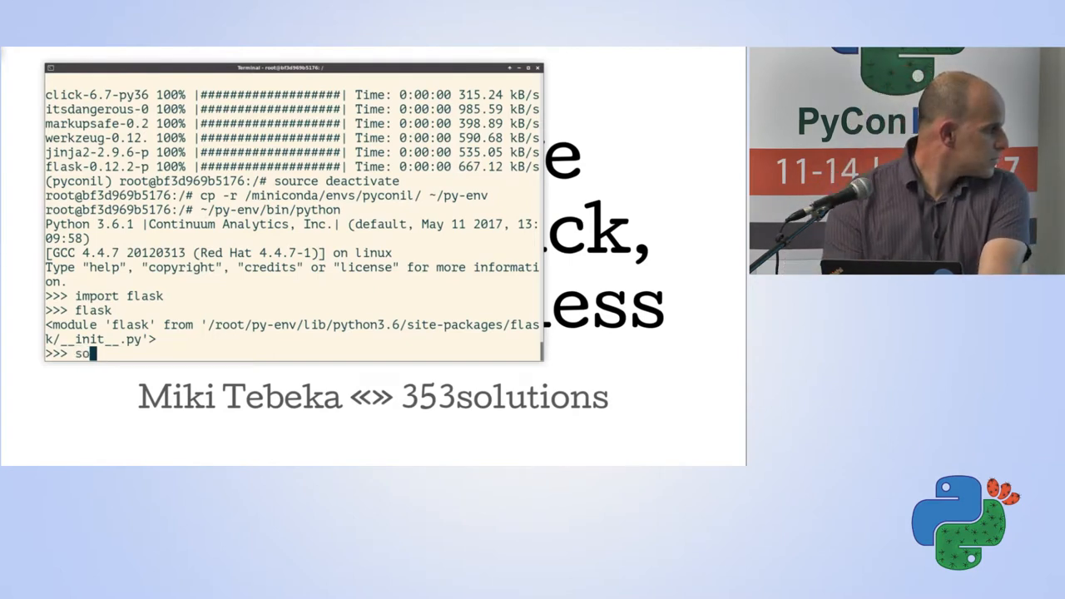
# Fix the typo and enter 'source activate pyconil' to reactivate the pyconil environment.
pyautogui.press('Backspace')
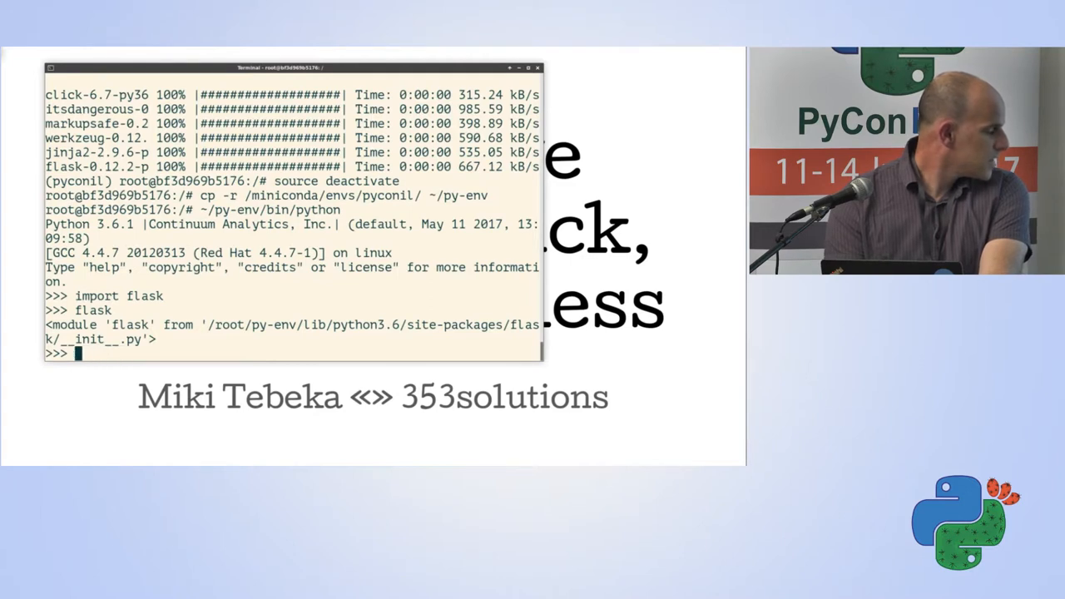
pyautogui.write('soure')
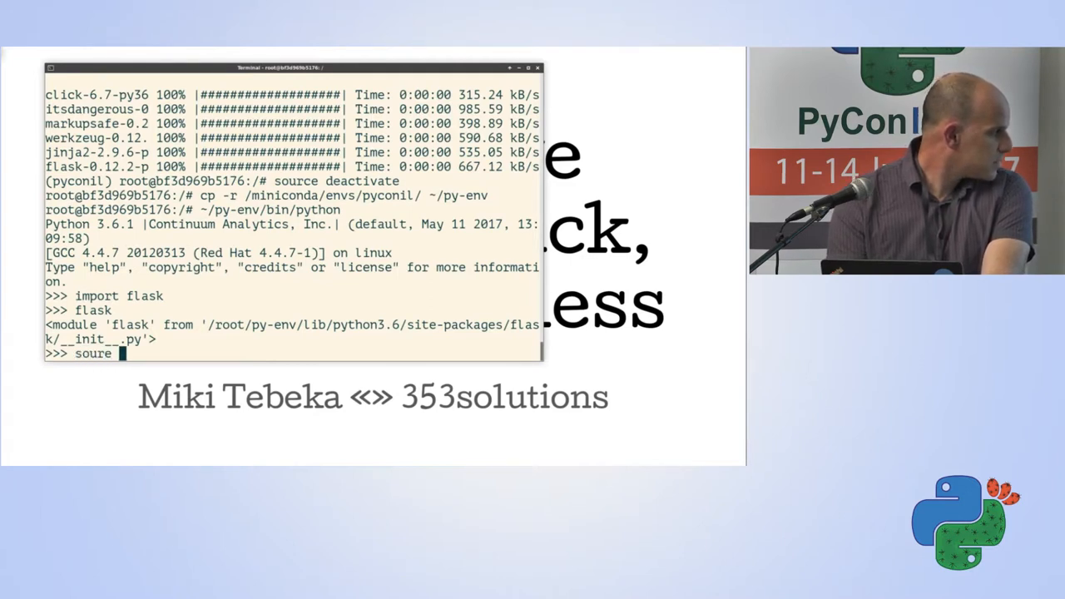
pyautogui.press('BackSpace')
pyautogui.write('ce activate pyconil')
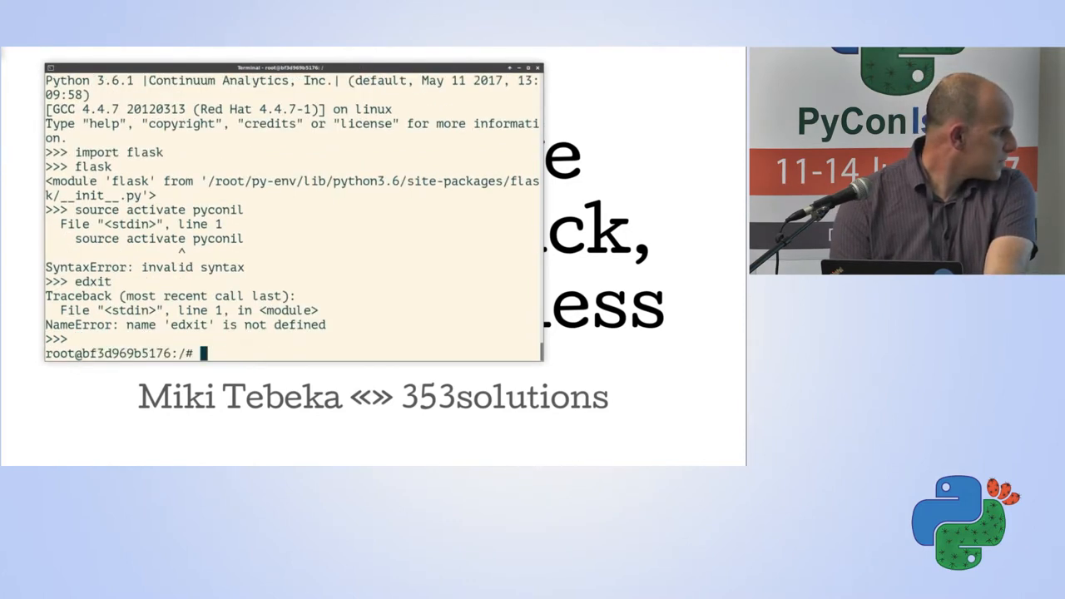
pyautogui.write('source')
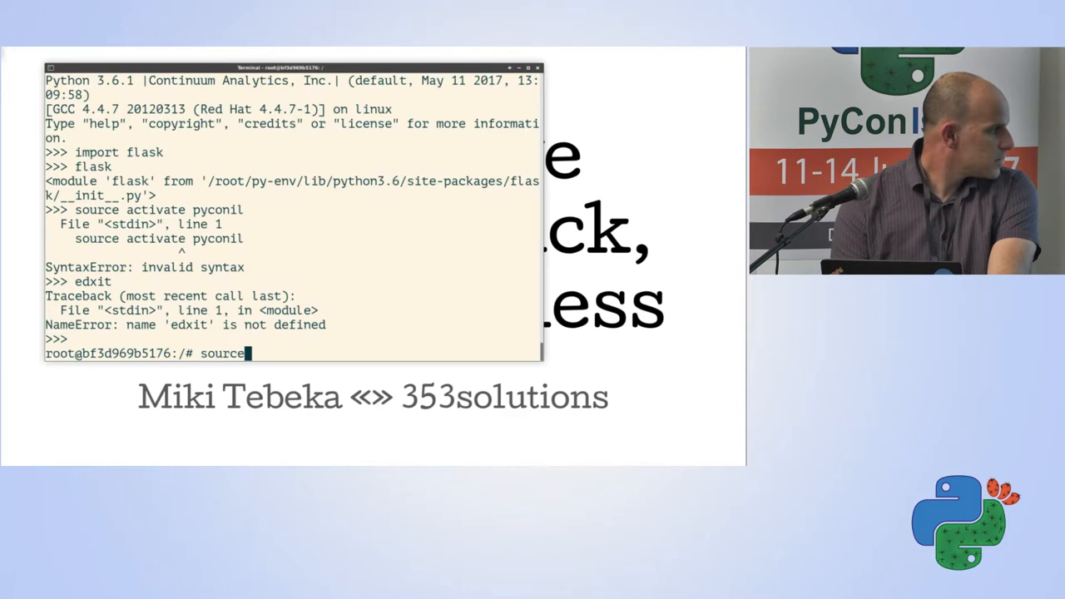
pyautogui.write('activate pyc')
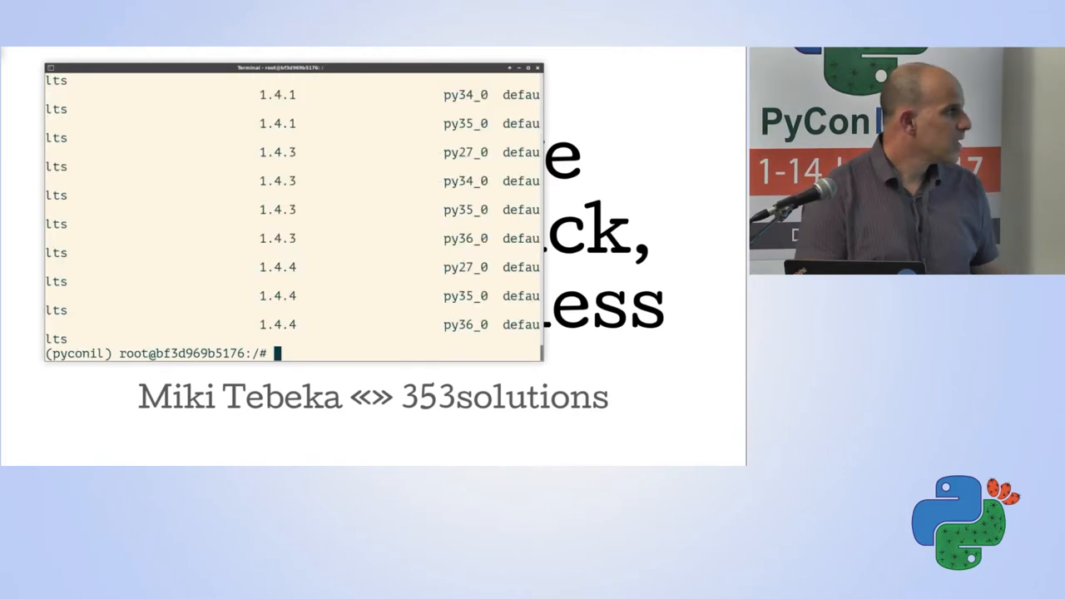
# Review boto3 versions 1.4.1–1.4.4, then start a 'conda install boto3=' version-pinned install.
pyautogui.write('conda')
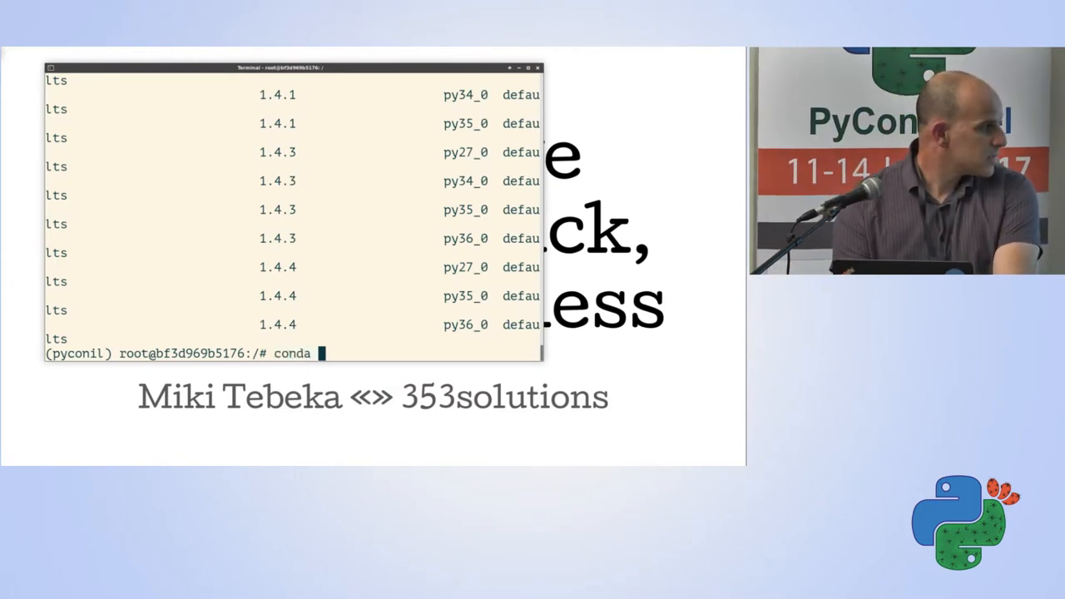
pyautogui.write('install boto3=')
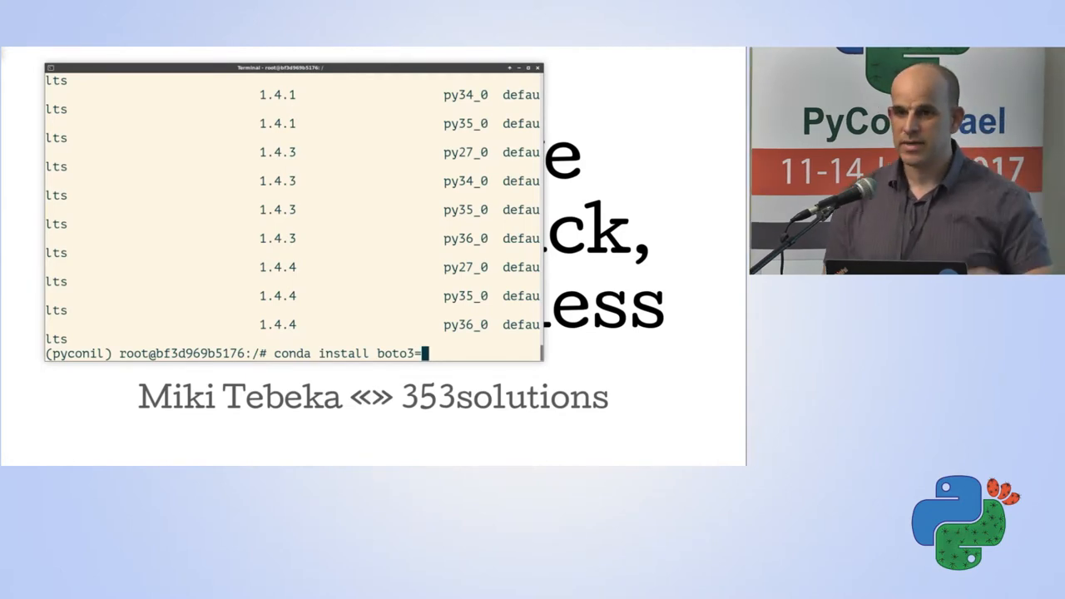
# Install boto3 1.4.3 with botocore and s3transfer, then export pyconil to environment.yml.
pyautogui.write('1.4.3')
pyautogui.write('conda')
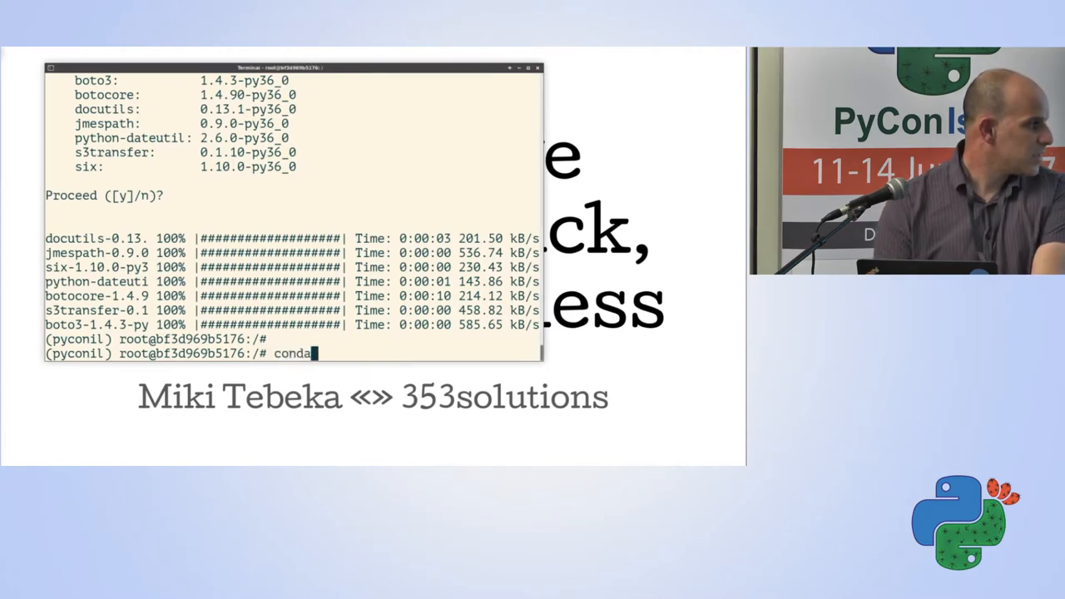
pyautogui.write('env export > environment.yml')
pyautogui.write('vim environment.yml')
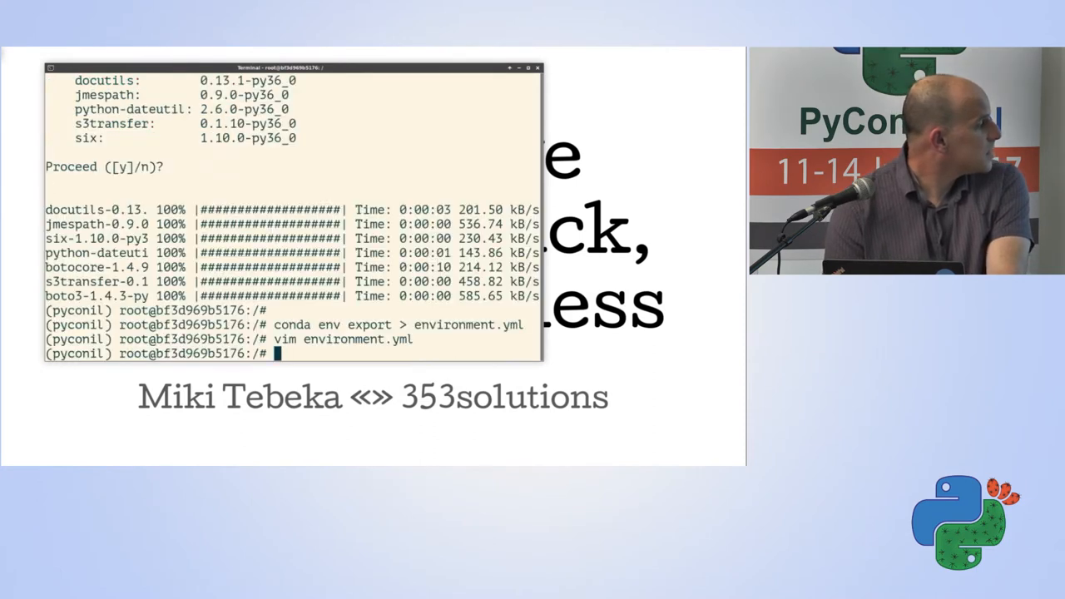
# Display the exported environment.yml with cat to review pyconil's package list.
pyautogui.write('cat environment.yml')
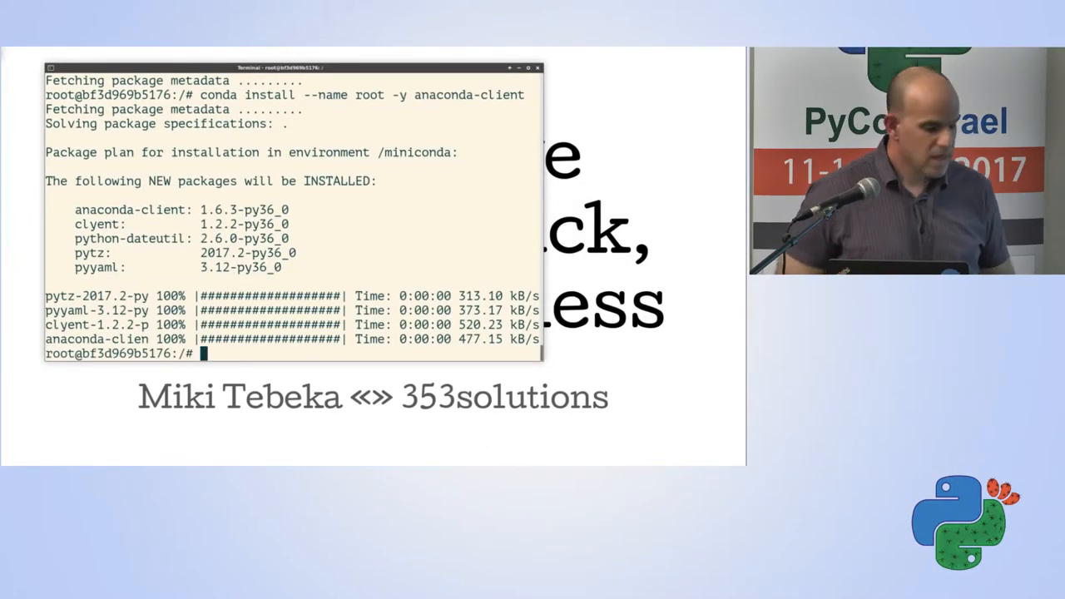
# Install anaconda-client 1.6.3 into the root environment and begin an anaconda command.
pyautogui.write('anaconda search')
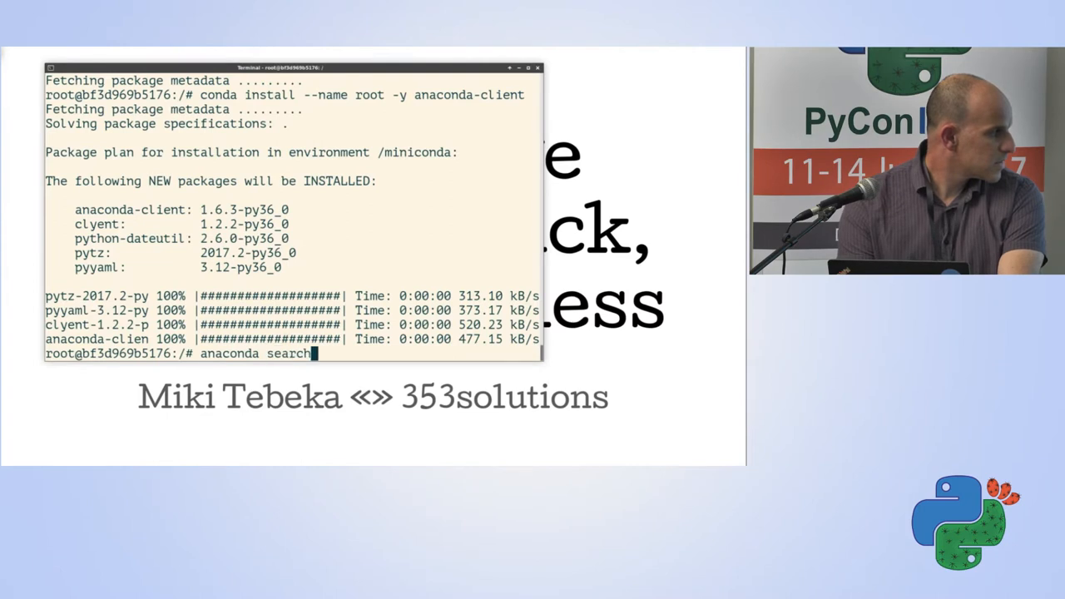
# Run 'anaconda search fastavro' and review the 13 matching packages.
pyautogui.write('fastavro')
pyautogui.write('conda insta')
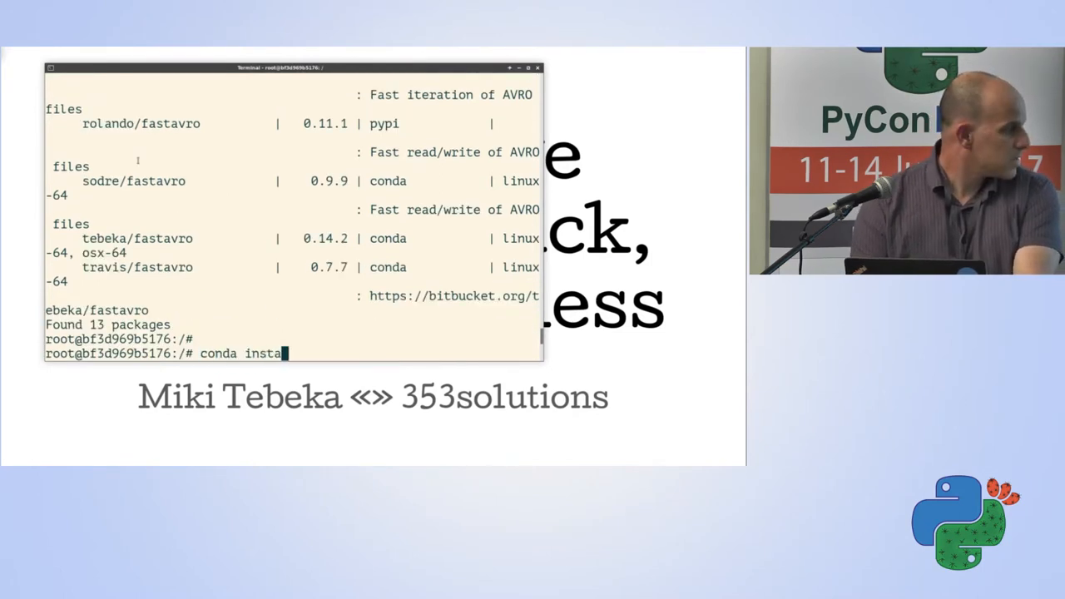
# Install fastavro 0.14.2 from the conda-forge channel, accepting the superseded conda packages.
pyautogui.write('ll --channe')
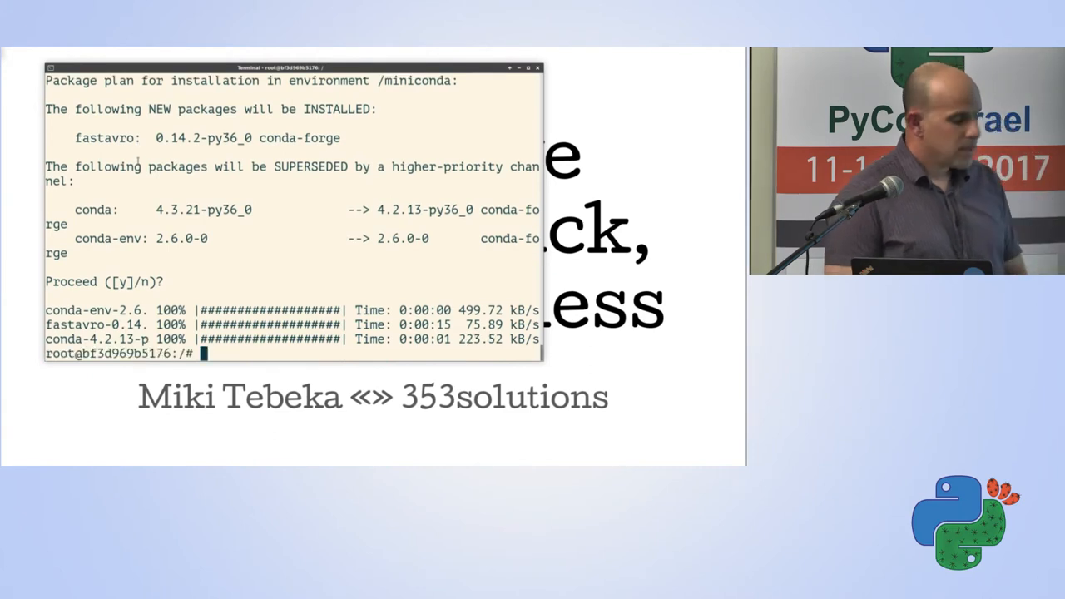
# Add a 'channels:' section listing defaults and conda-forge to environment.yml in vim and save.
pyautogui.write('vii en')
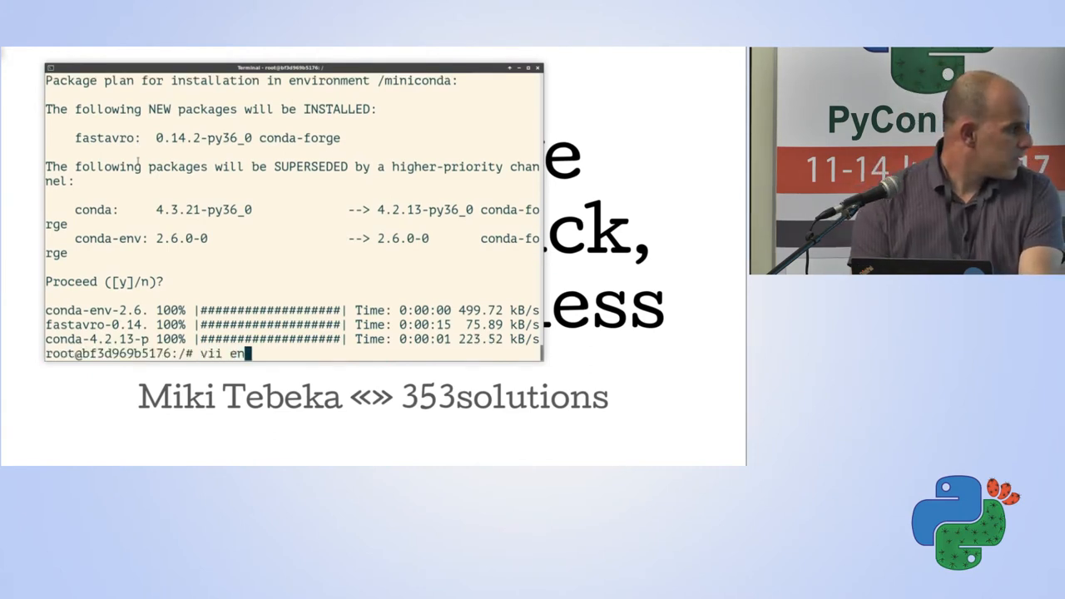
pyautogui.write('v')
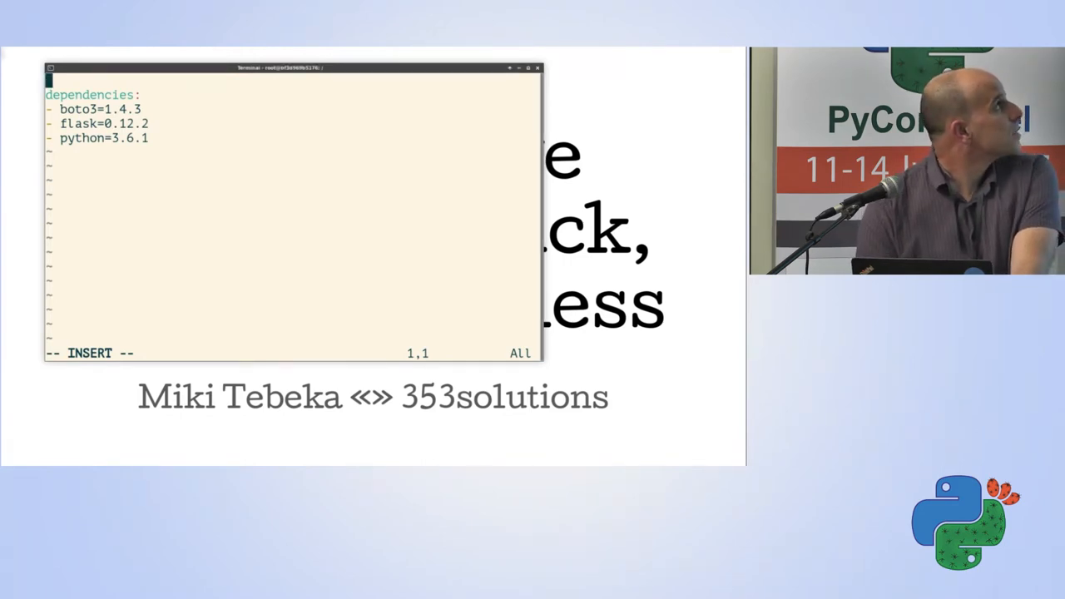
pyautogui.write('channels:')
pyautogui.write('- defaults')
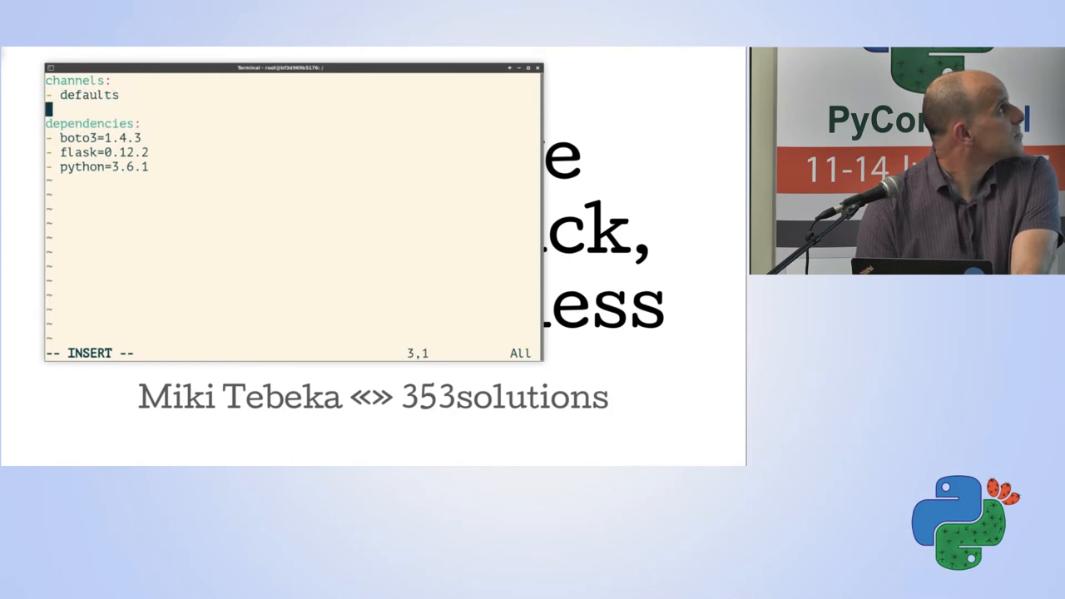
pyautogui.write('conda-for')
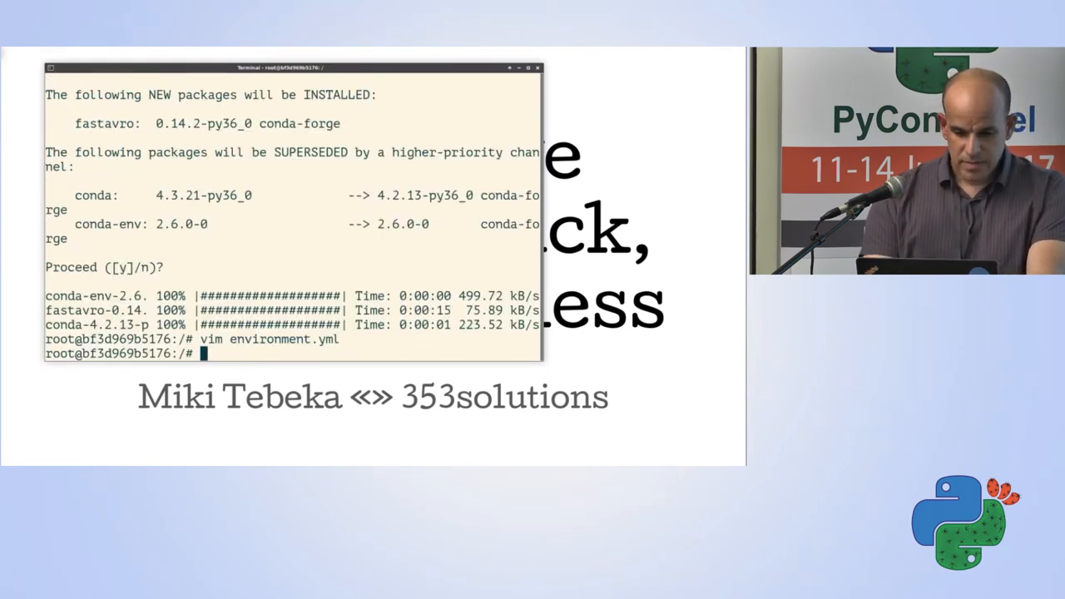
pyautogui.write('anaconda search timeat')
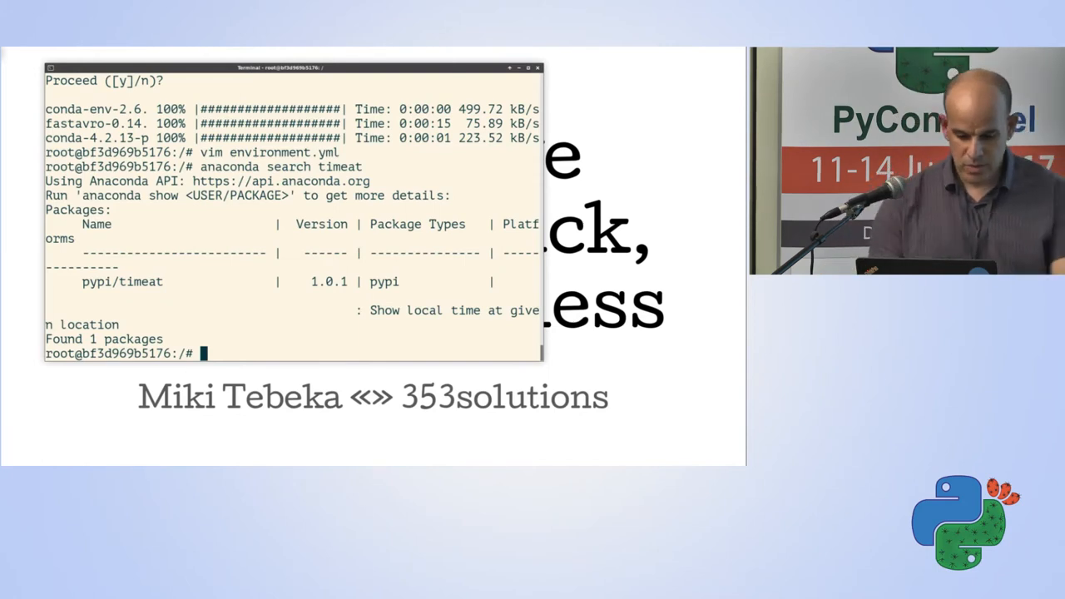
# Open environment.yml in vim after the search shows pypi/timeat 1.0.1.
pyautogui.write('vim environment.yml')
pyautogui.write('- timeat==')
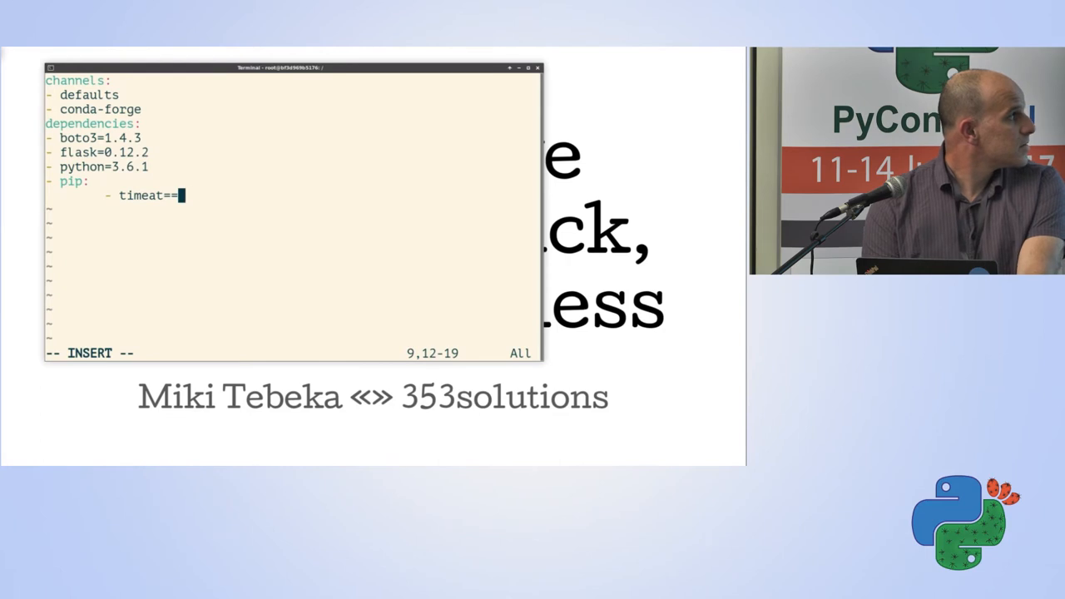
# Add a pip section pinning timeat==1.0.1 to environment.yml, save, and start a 'which' command.
pyautogui.write('1.0.1')
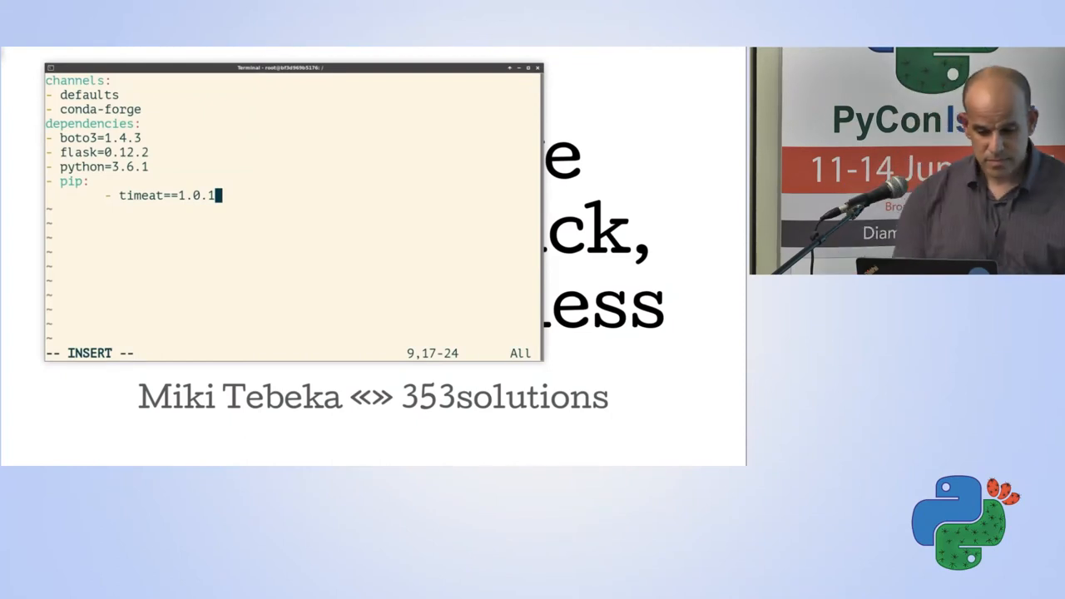
pyautogui.write('whic')
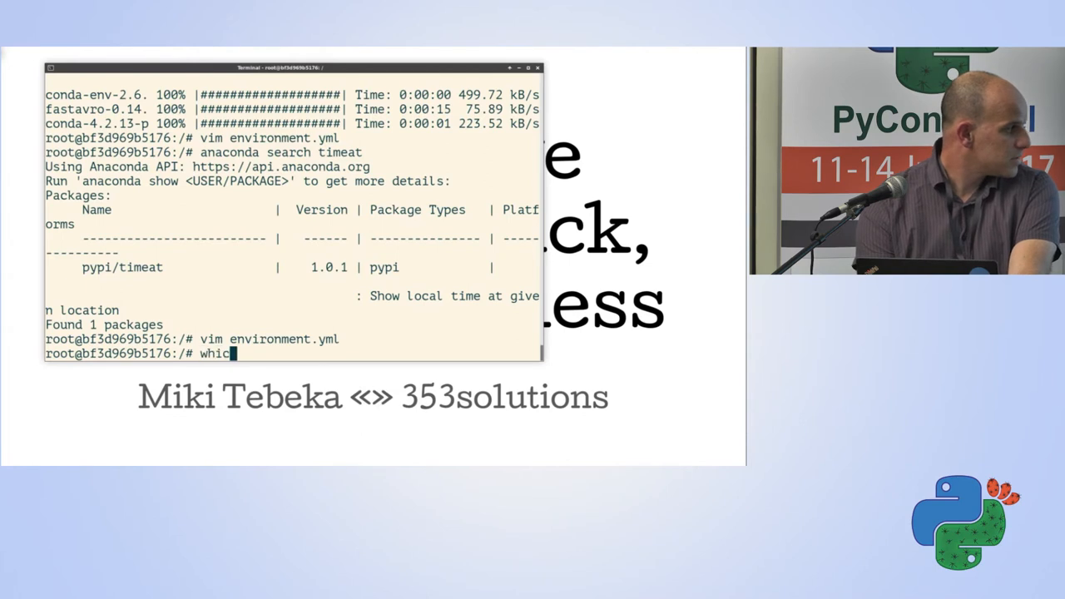